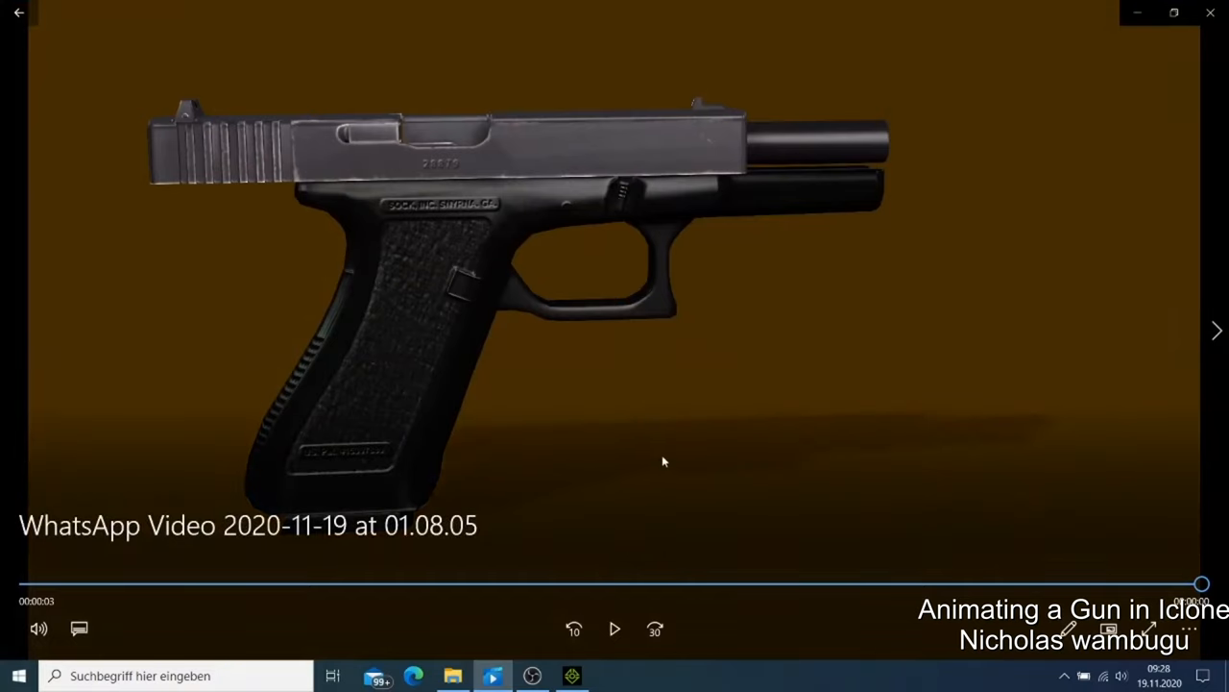
{"action": "mouse_move", "coordinate": [618, 631]}
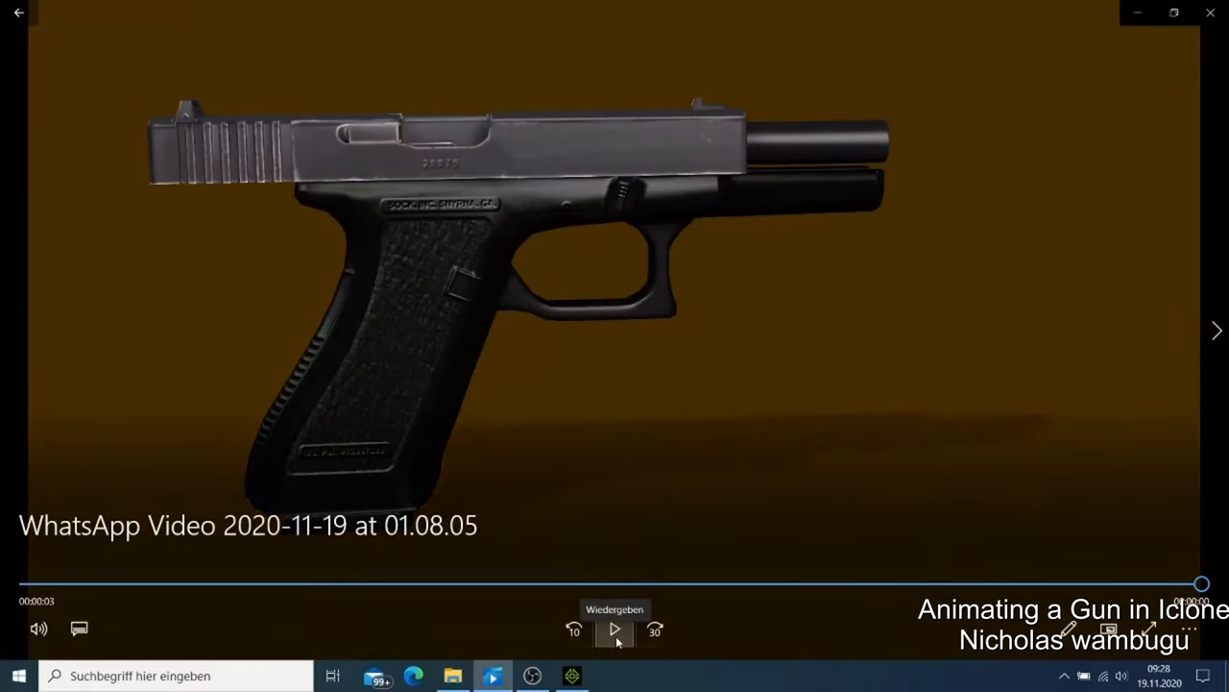
Step: Play the finished pistol animation clip in Movies & TV through to its end
{"action": "left_click", "coordinate": [616, 629]}
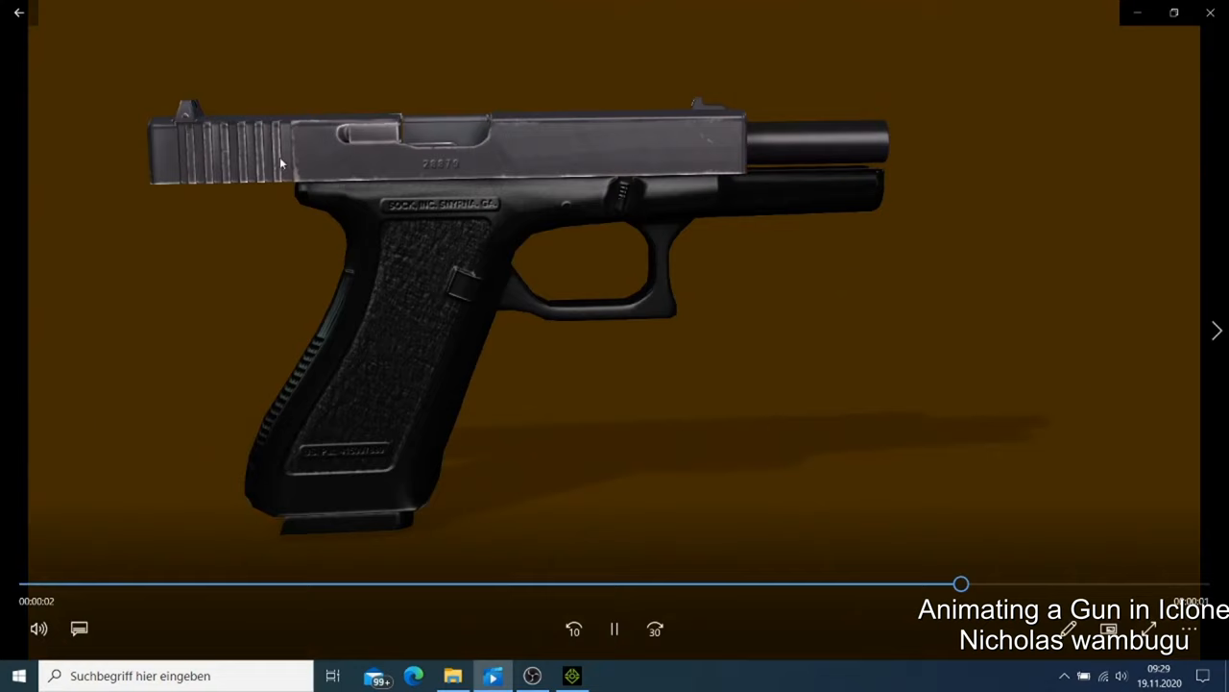
{"action": "left_click", "coordinate": [617, 628]}
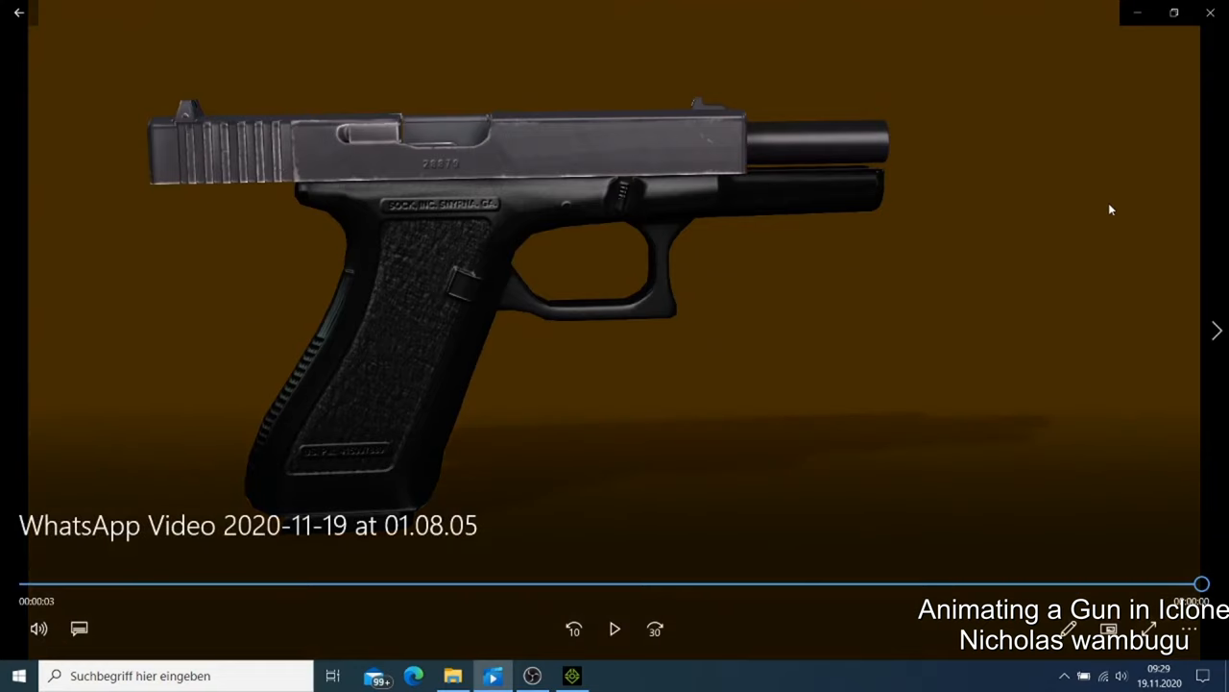
{"action": "mouse_move", "coordinate": [464, 256]}
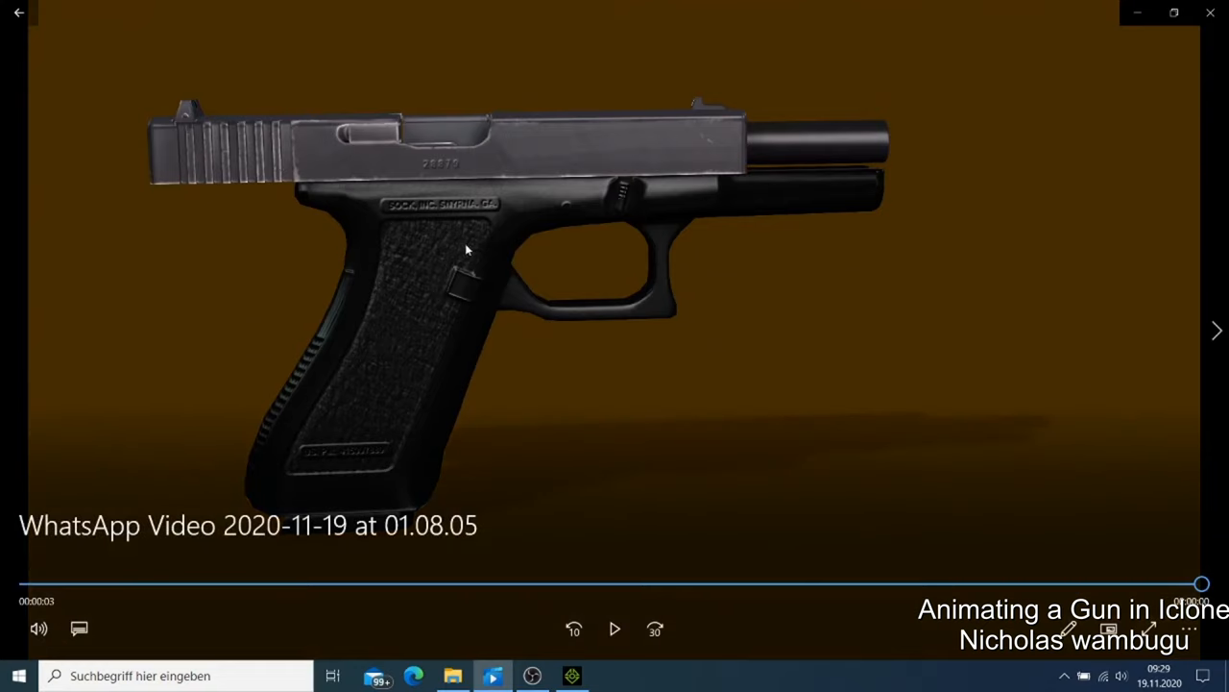
{"action": "mouse_move", "coordinate": [168, 194]}
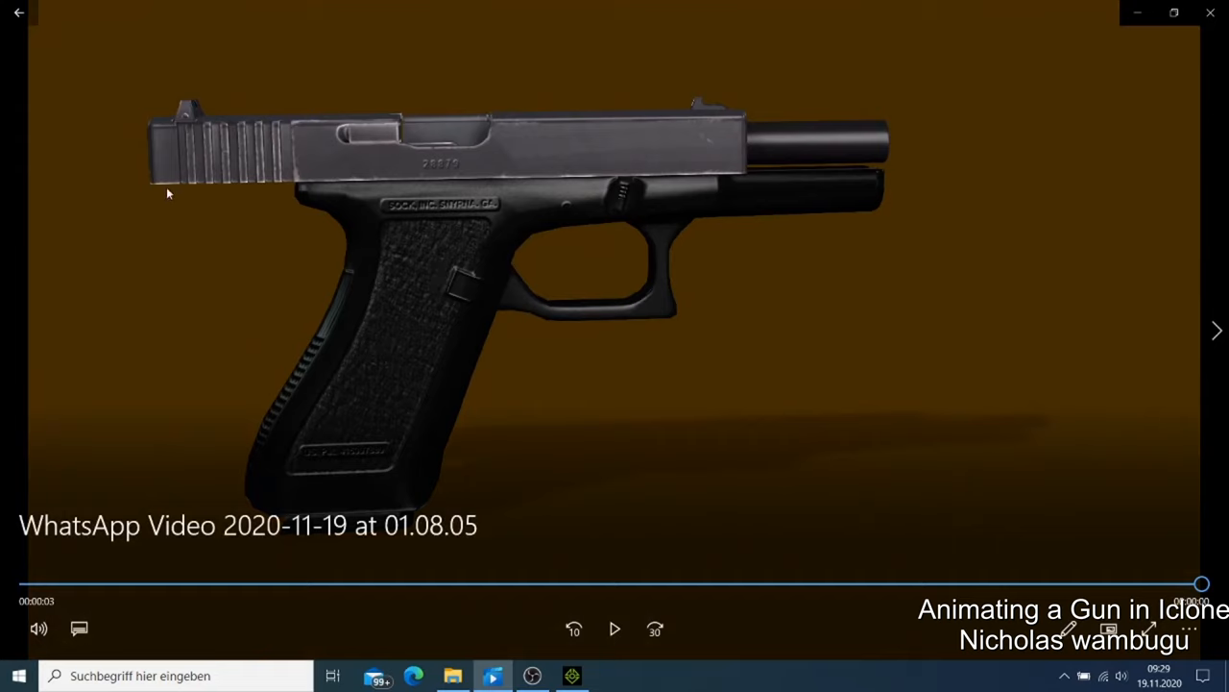
{"action": "mouse_move", "coordinate": [59, 111]}
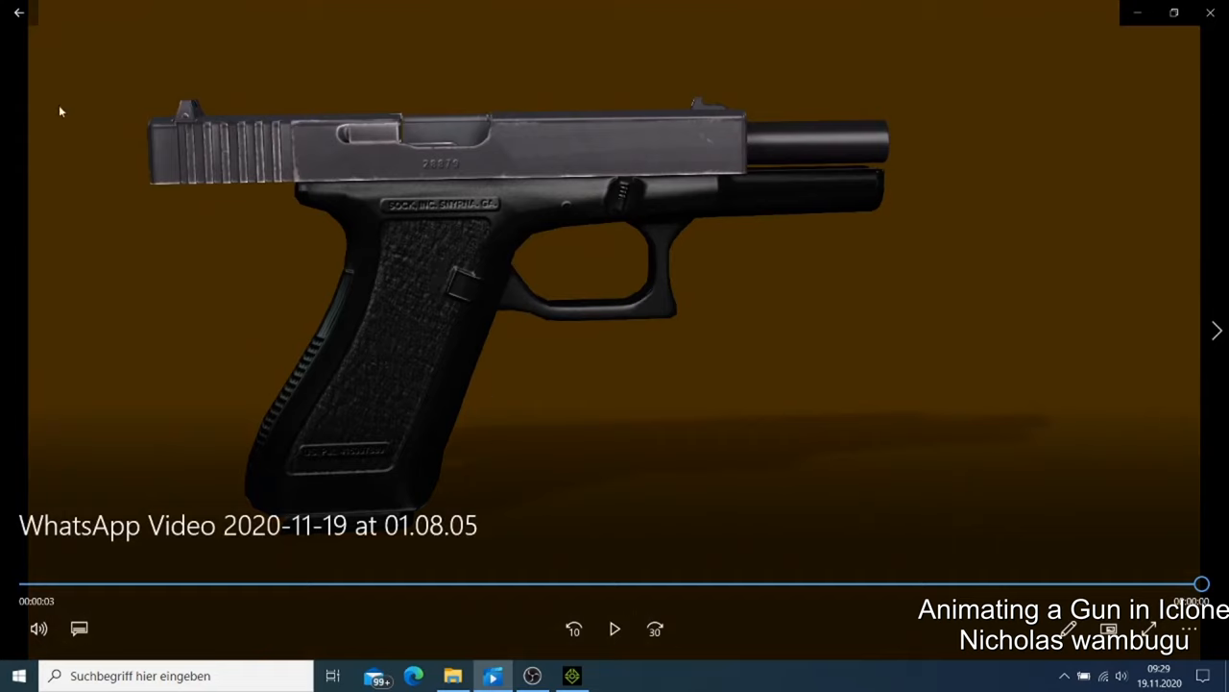
{"action": "mouse_move", "coordinate": [706, 173]}
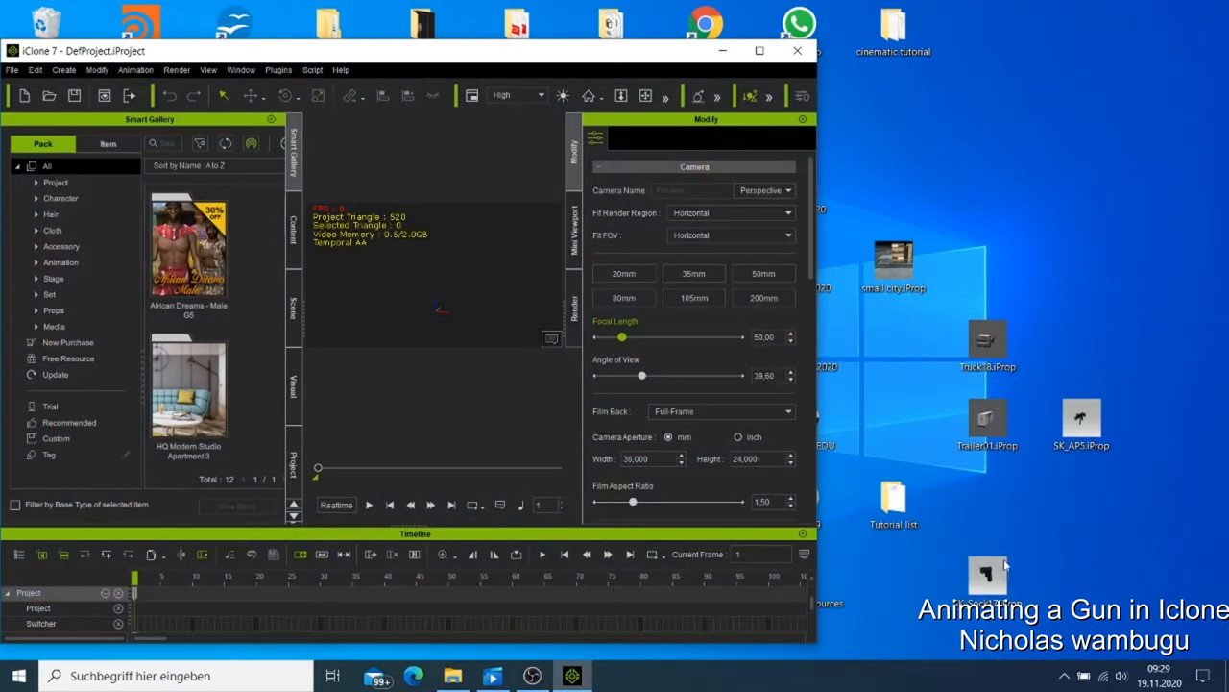
Step: Load the SK_Sock17 pistol prop, maximize iClone and view the gun side-on
{"action": "left_click", "coordinate": [987, 585]}
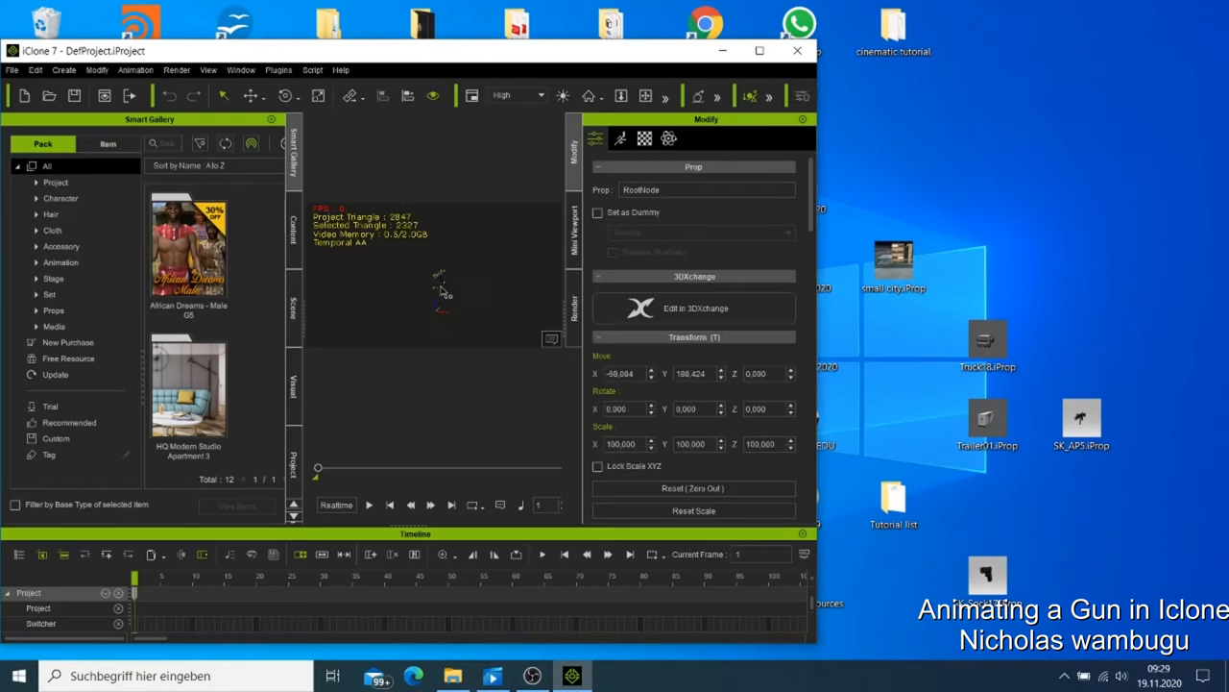
{"action": "left_click", "coordinate": [749, 52]}
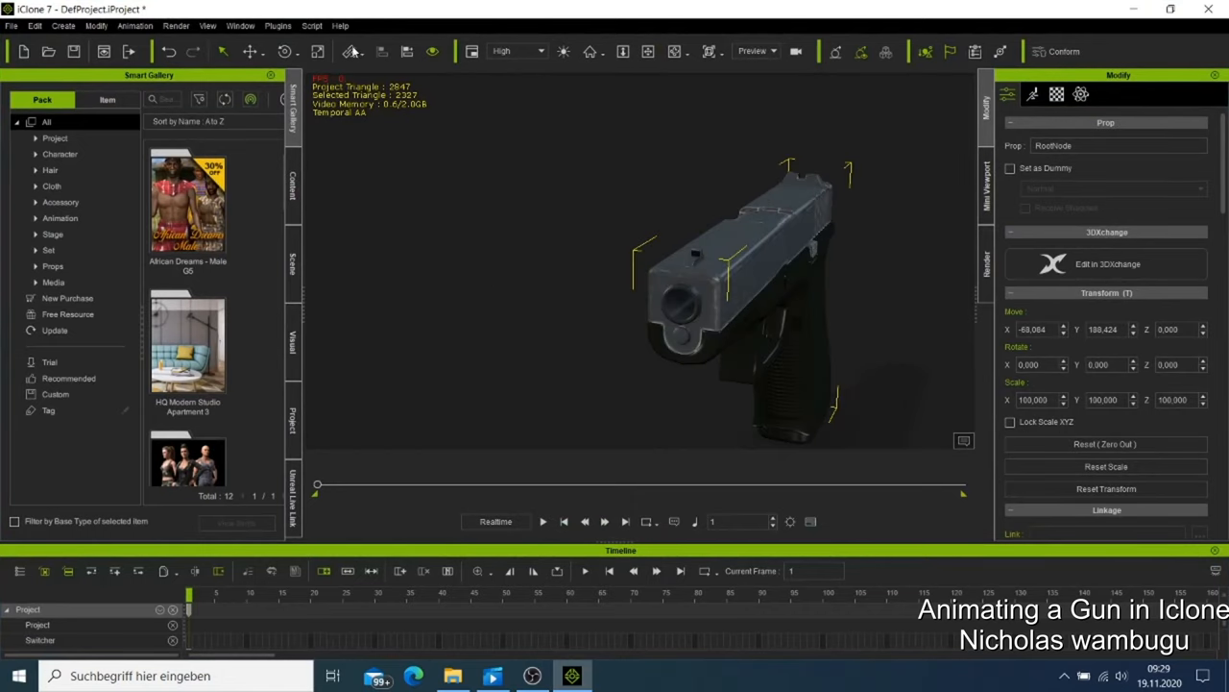
{"action": "left_click", "coordinate": [284, 51]}
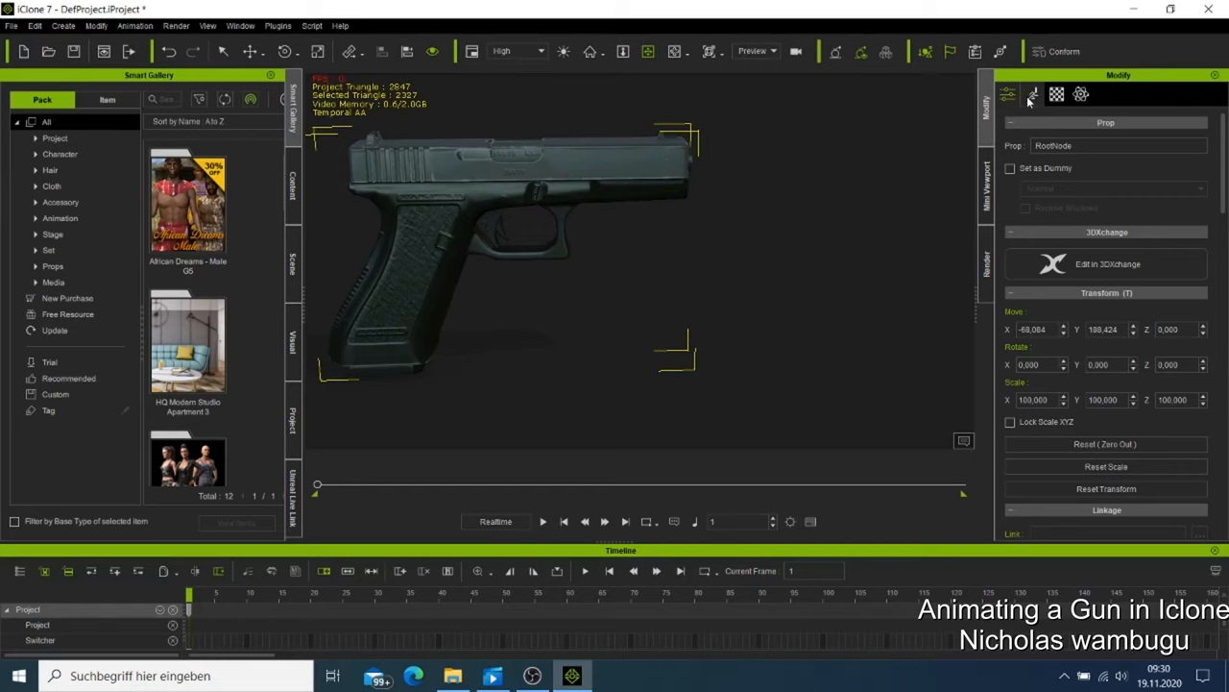
Step: Open Edit Motion Layer from the Motion tab, set it beside the gun and select SK_Sock17
{"action": "left_click", "coordinate": [1033, 92]}
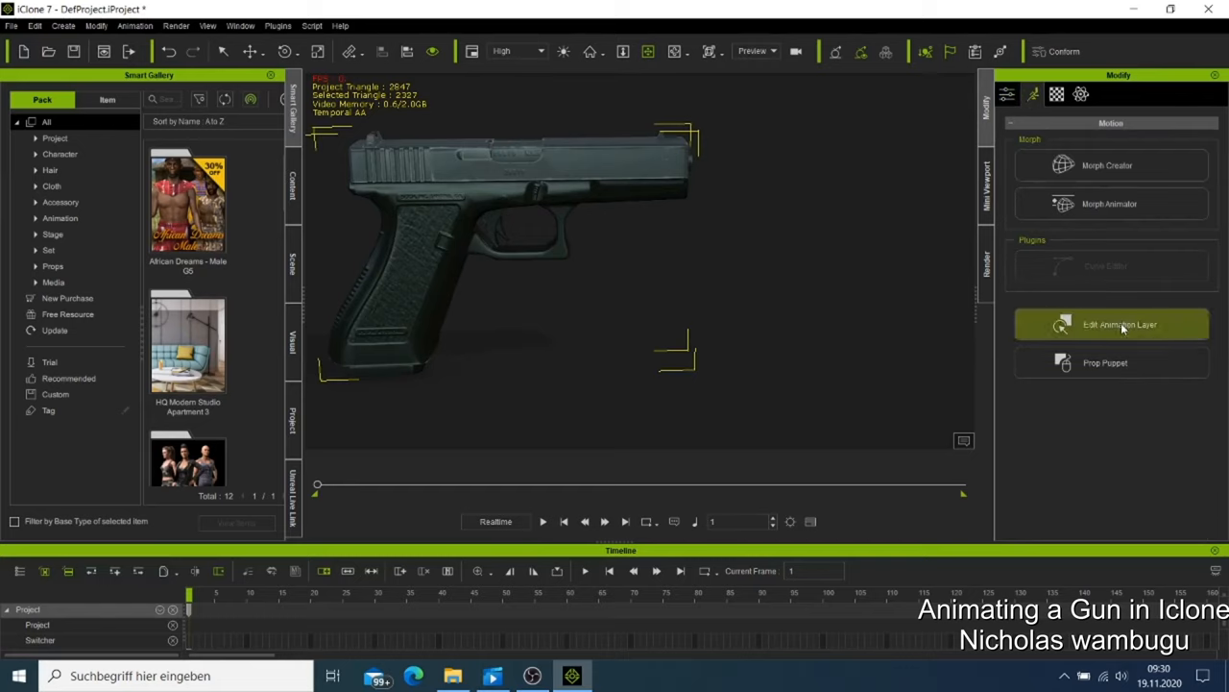
{"action": "left_click", "coordinate": [1111, 324]}
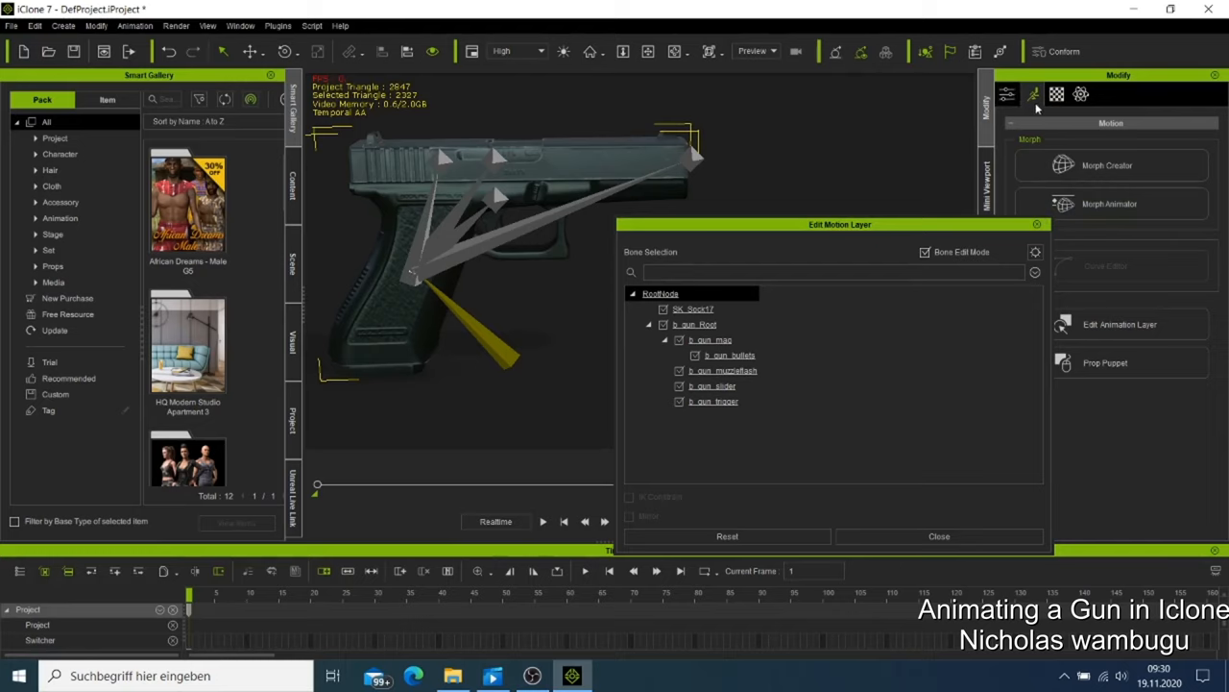
{"action": "mouse_move", "coordinate": [1100, 342]}
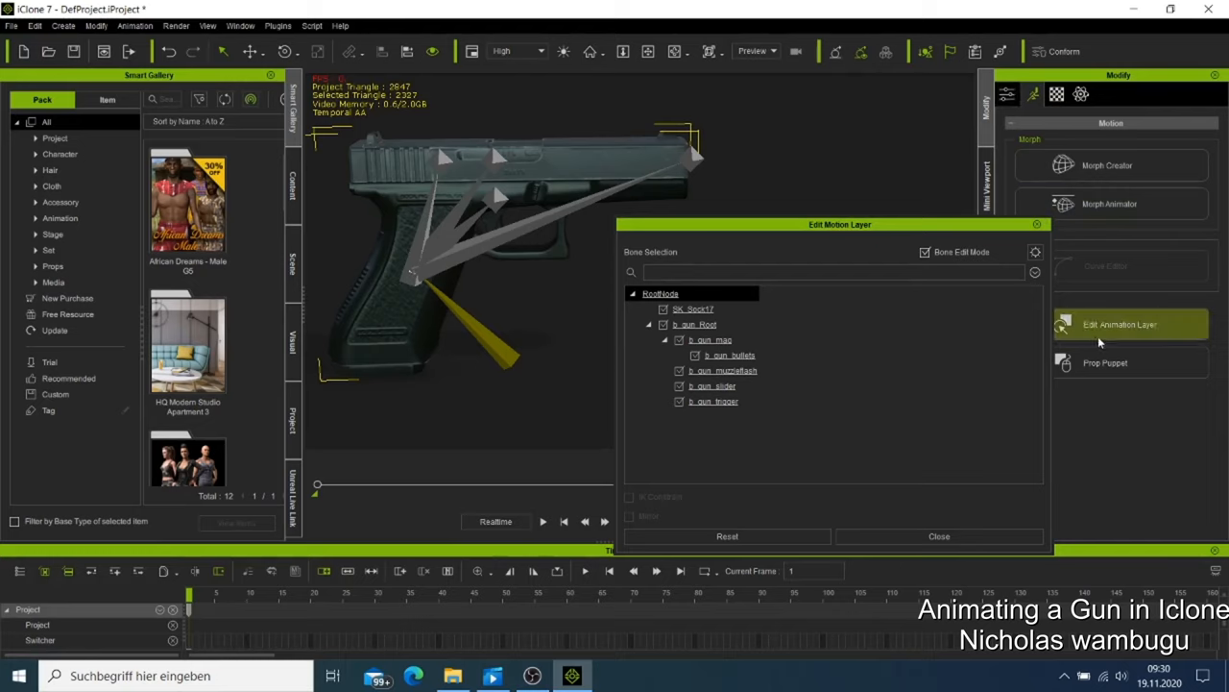
{"action": "mouse_move", "coordinate": [724, 237]}
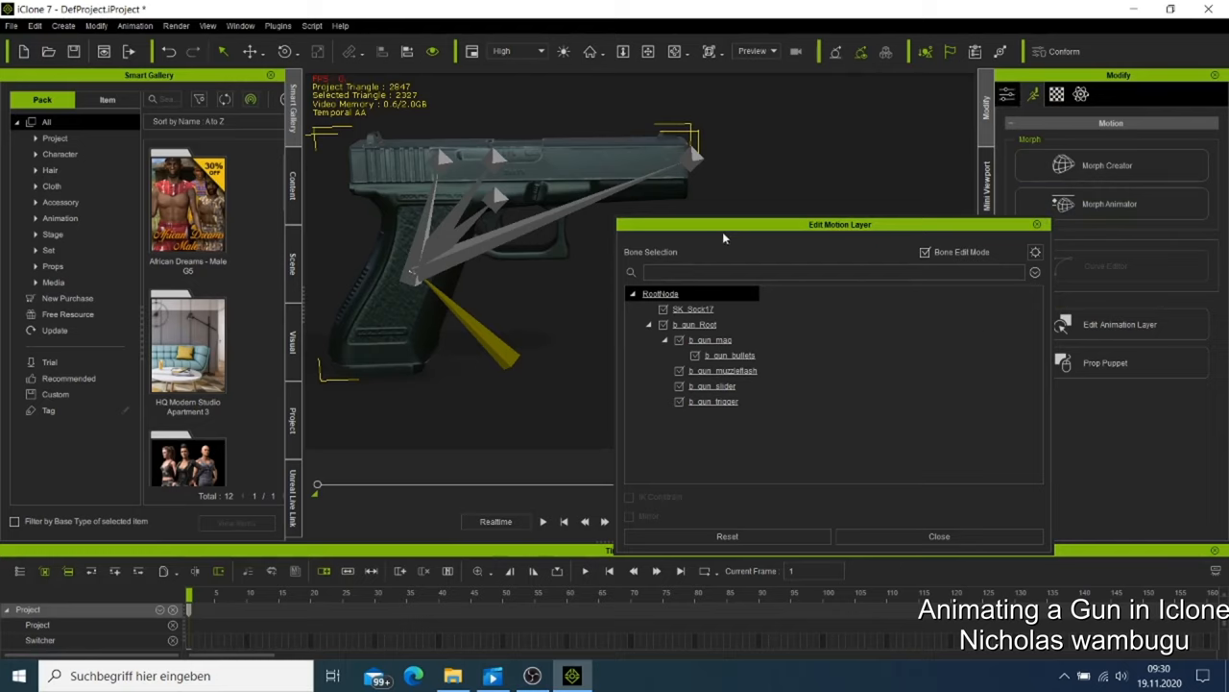
{"action": "left_click_drag", "start_coordinate": [840, 224], "coordinate": [1086, 205]}
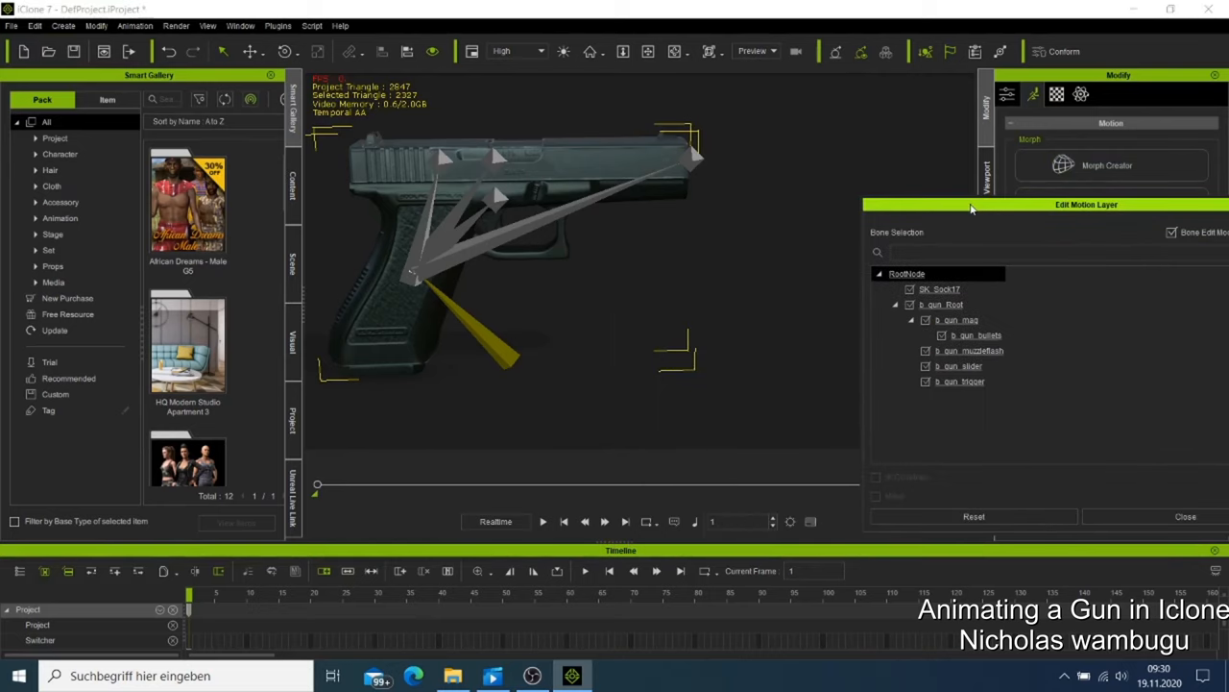
{"action": "left_click", "coordinate": [937, 288]}
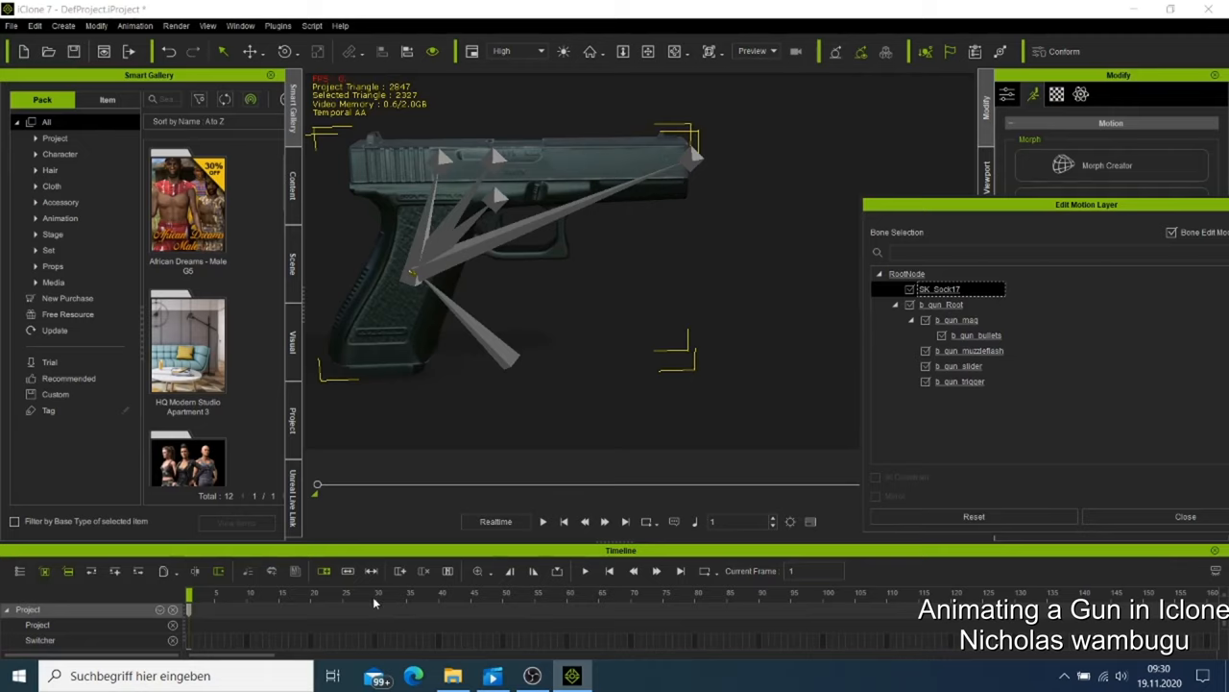
Step: Jump to frame 30 and select the bone at the rear of the slide
{"action": "left_click", "coordinate": [377, 607]}
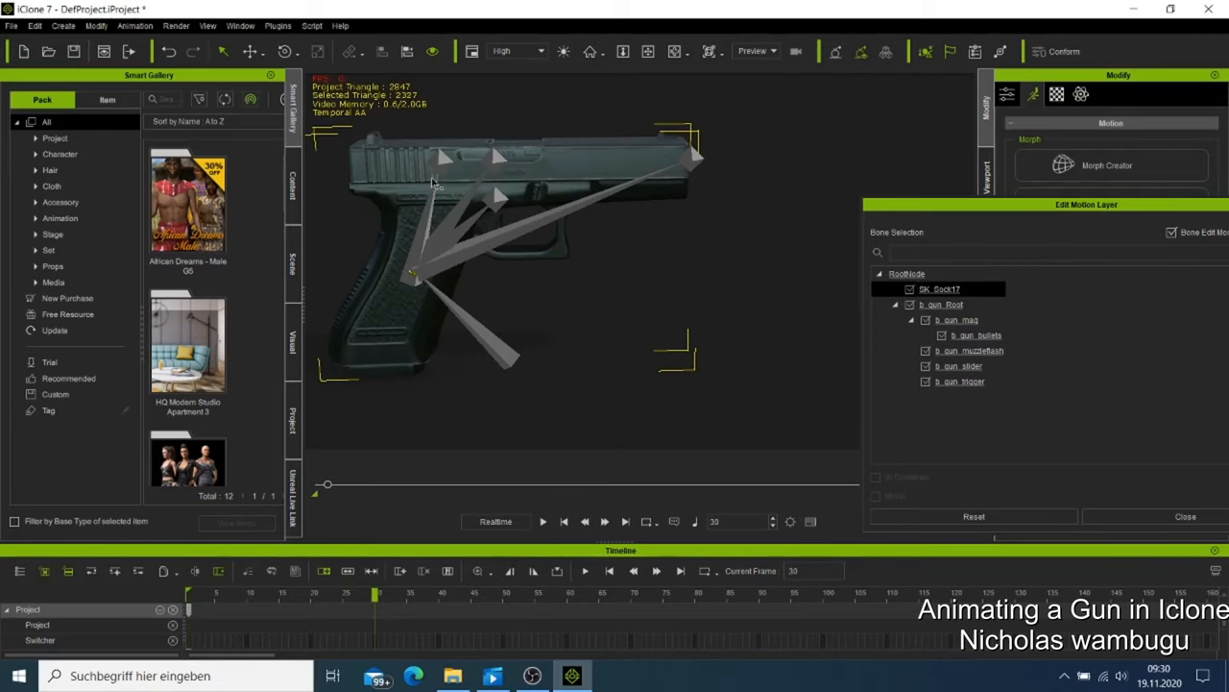
{"action": "mouse_move", "coordinate": [502, 137]}
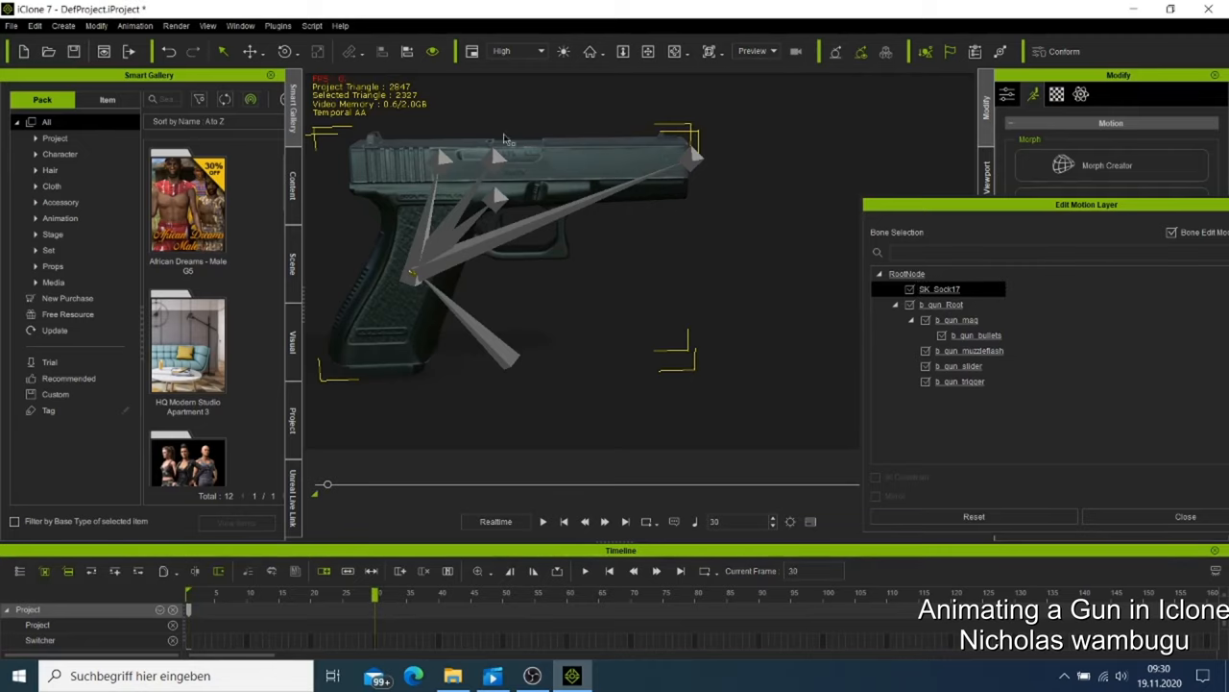
{"action": "left_click", "coordinate": [249, 51]}
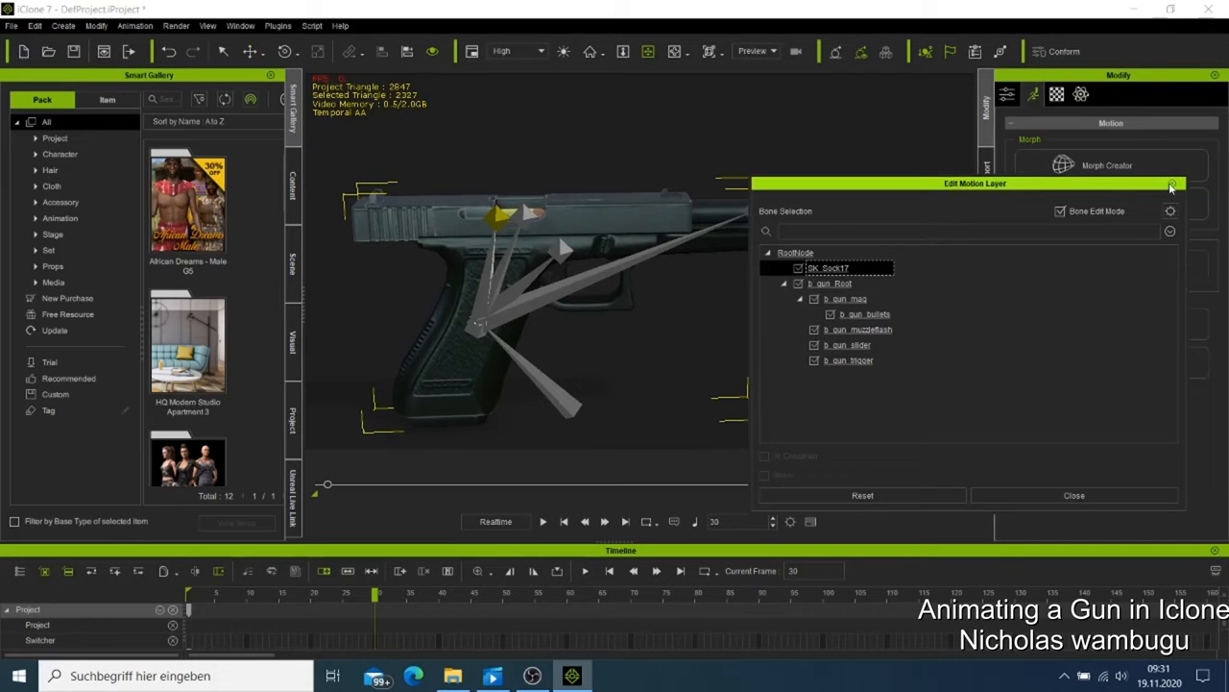
Step: Reopen the motion layer editor, move it aside and advance to frame 50
{"action": "left_click", "coordinate": [1172, 185]}
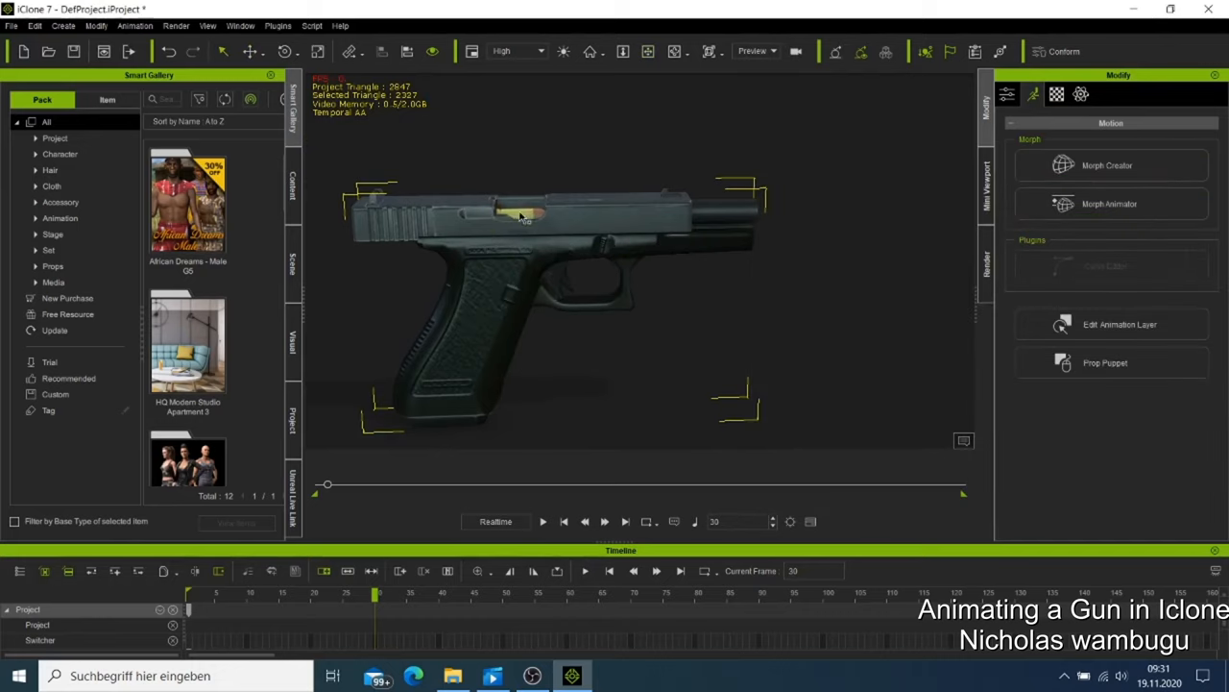
{"action": "left_click", "coordinate": [1111, 323]}
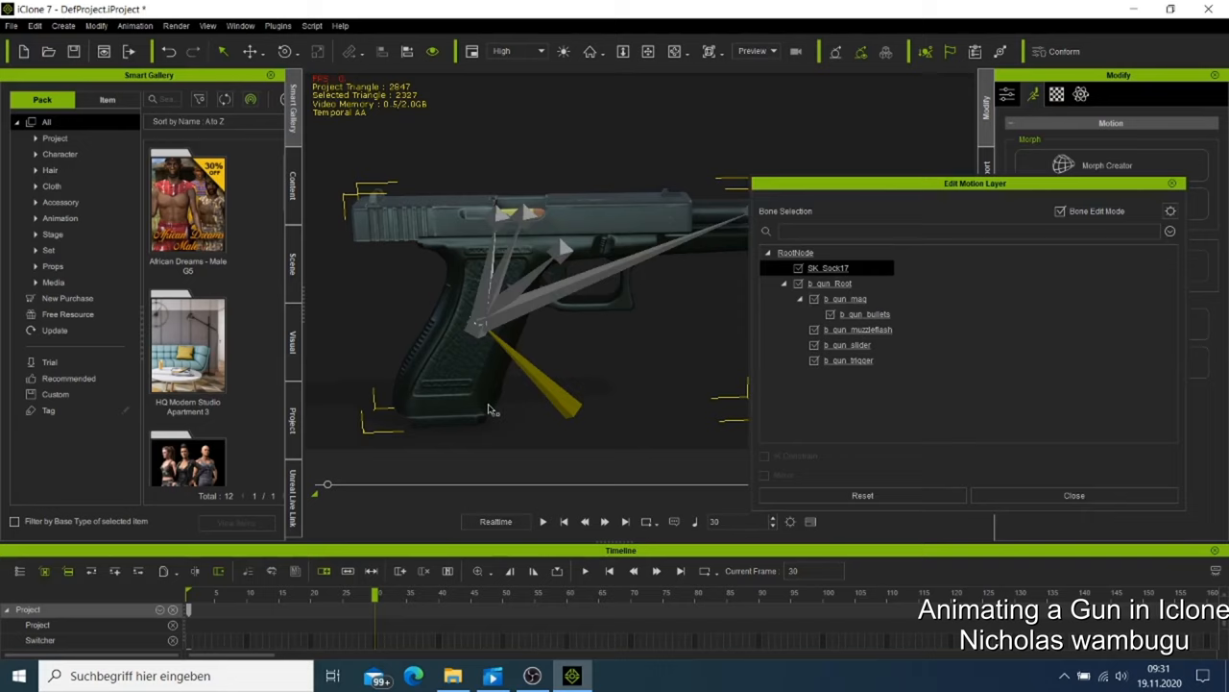
{"action": "left_click_drag", "start_coordinate": [975, 183], "coordinate": [1088, 215]}
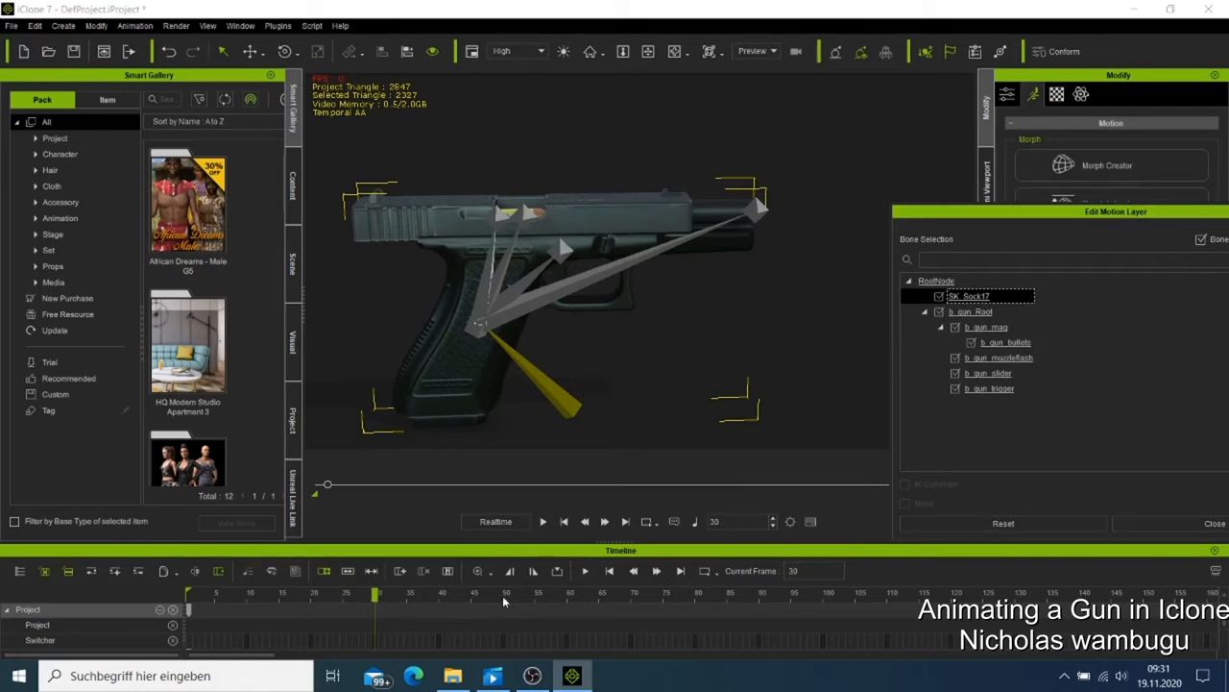
{"action": "left_click_drag", "start_coordinate": [374, 594], "coordinate": [507, 593]}
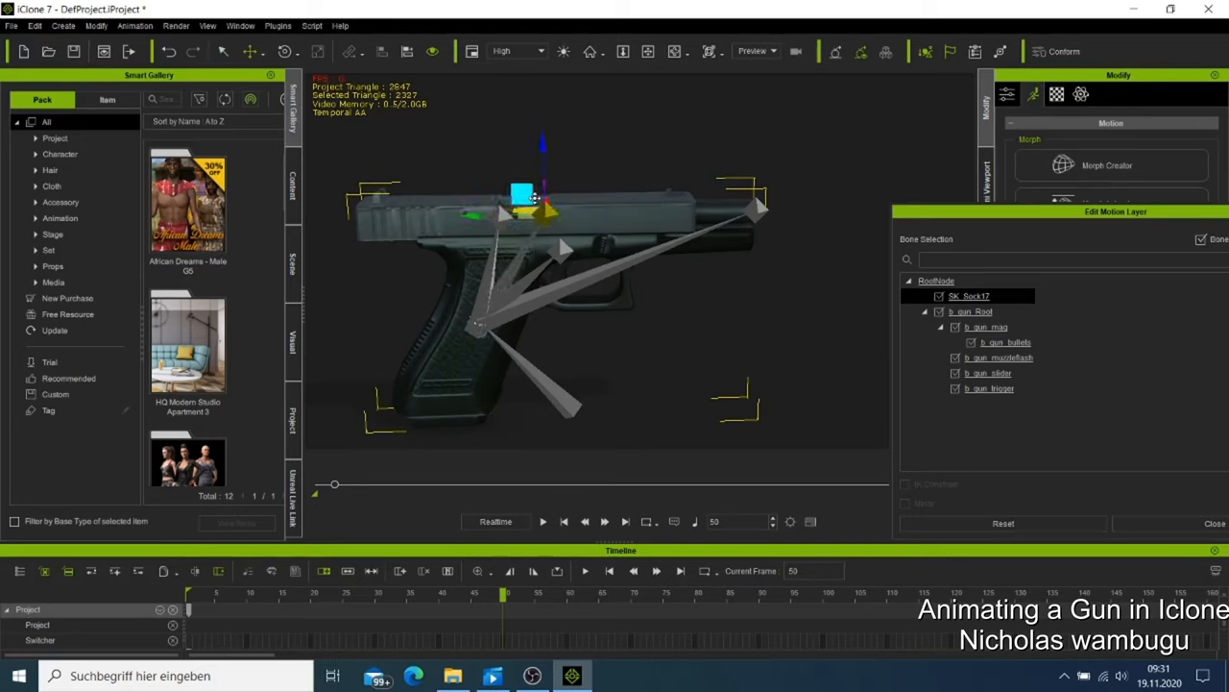
Step: Push the top bone forward out beyond the muzzle at frame 50, then close the bone editor
{"action": "left_click_drag", "start_coordinate": [523, 197], "coordinate": [593, 202]}
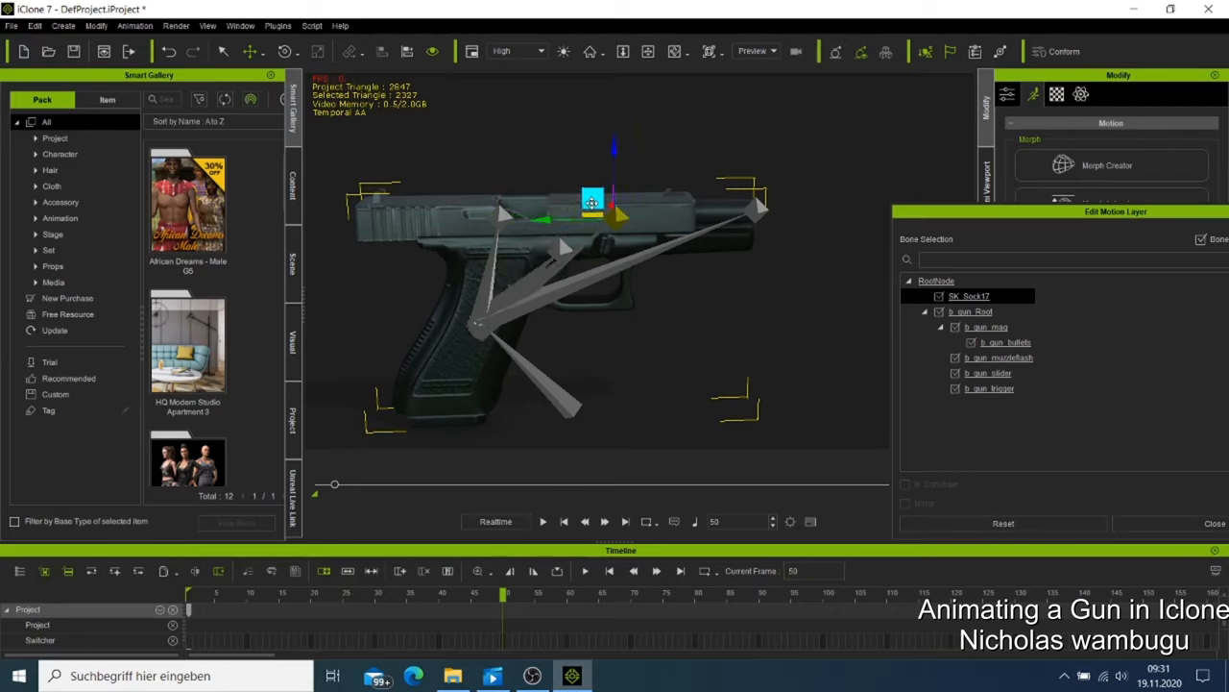
{"action": "left_click_drag", "start_coordinate": [592, 200], "coordinate": [658, 195]}
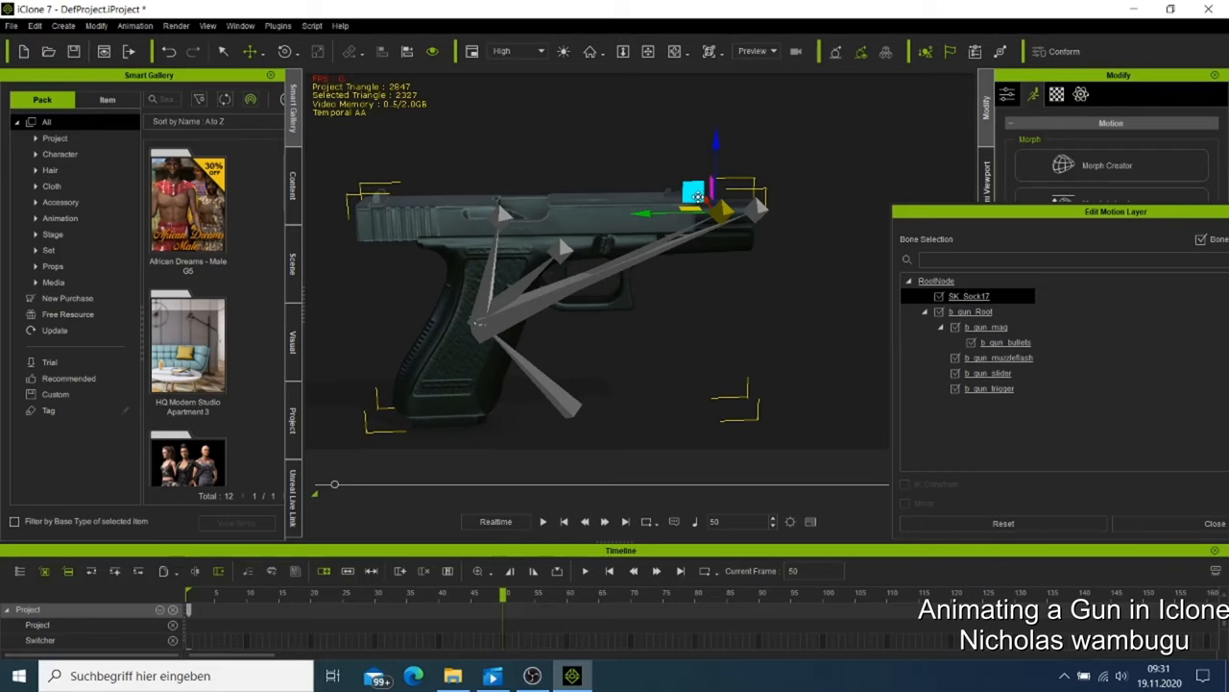
{"action": "left_click_drag", "start_coordinate": [692, 192], "coordinate": [783, 197]}
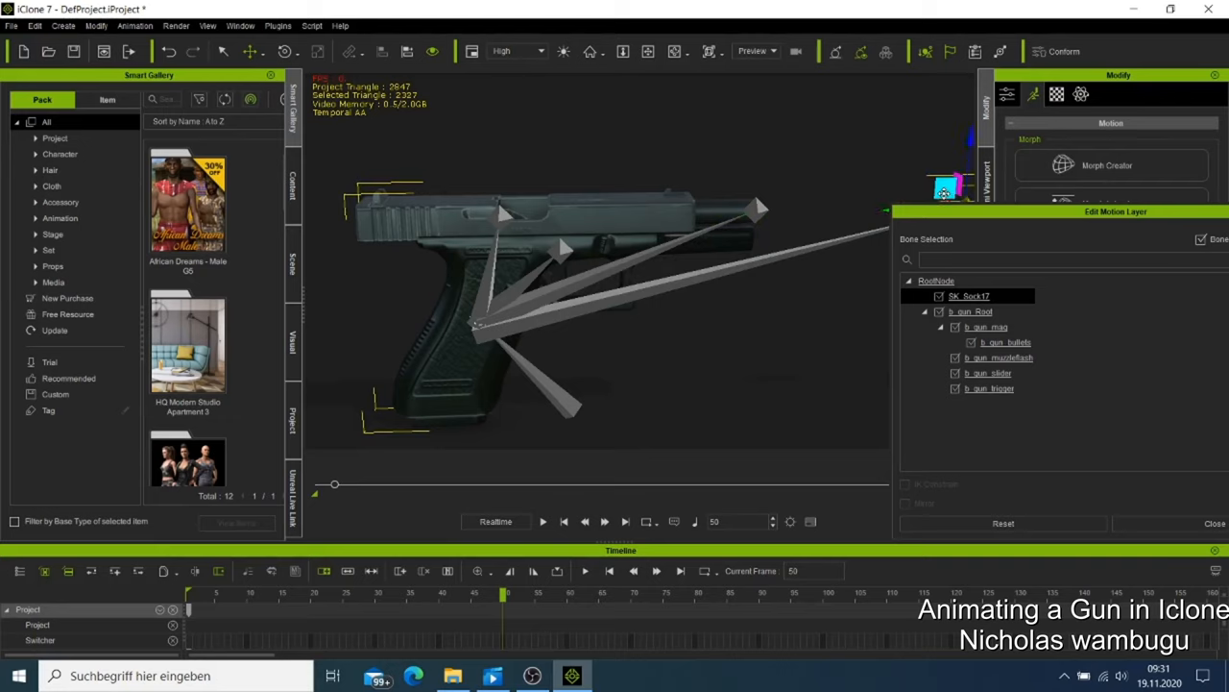
{"action": "mouse_move", "coordinate": [956, 234]}
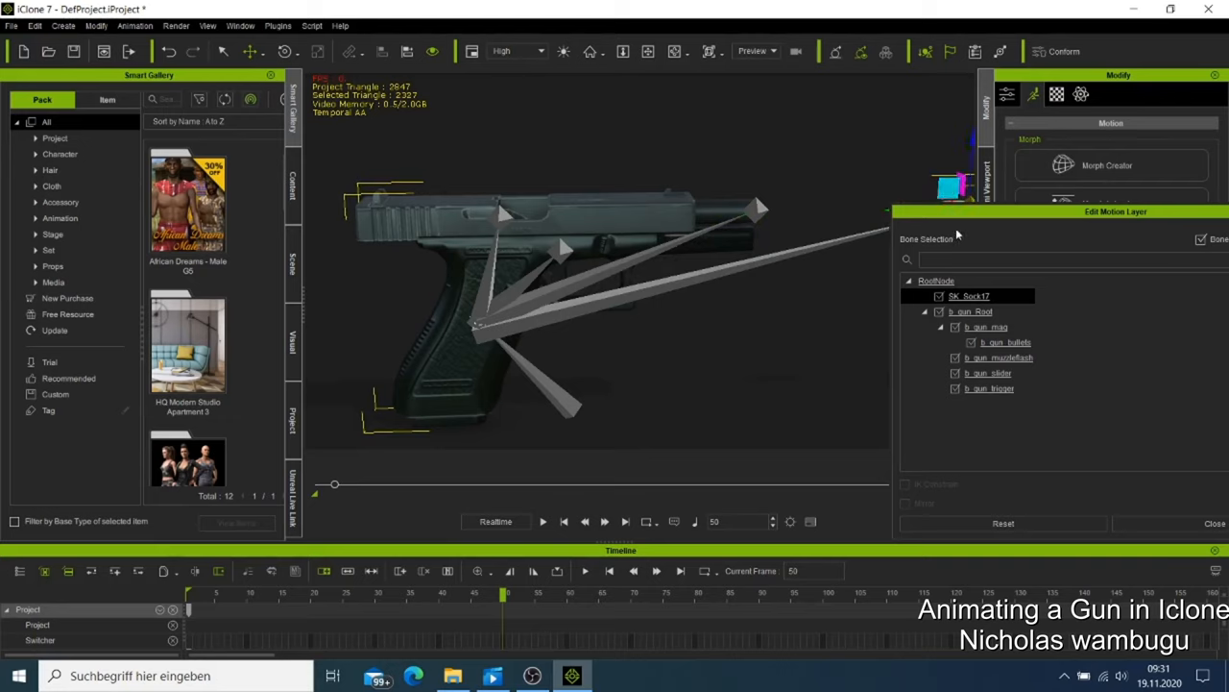
{"action": "left_click_drag", "start_coordinate": [1116, 211], "coordinate": [987, 227]}
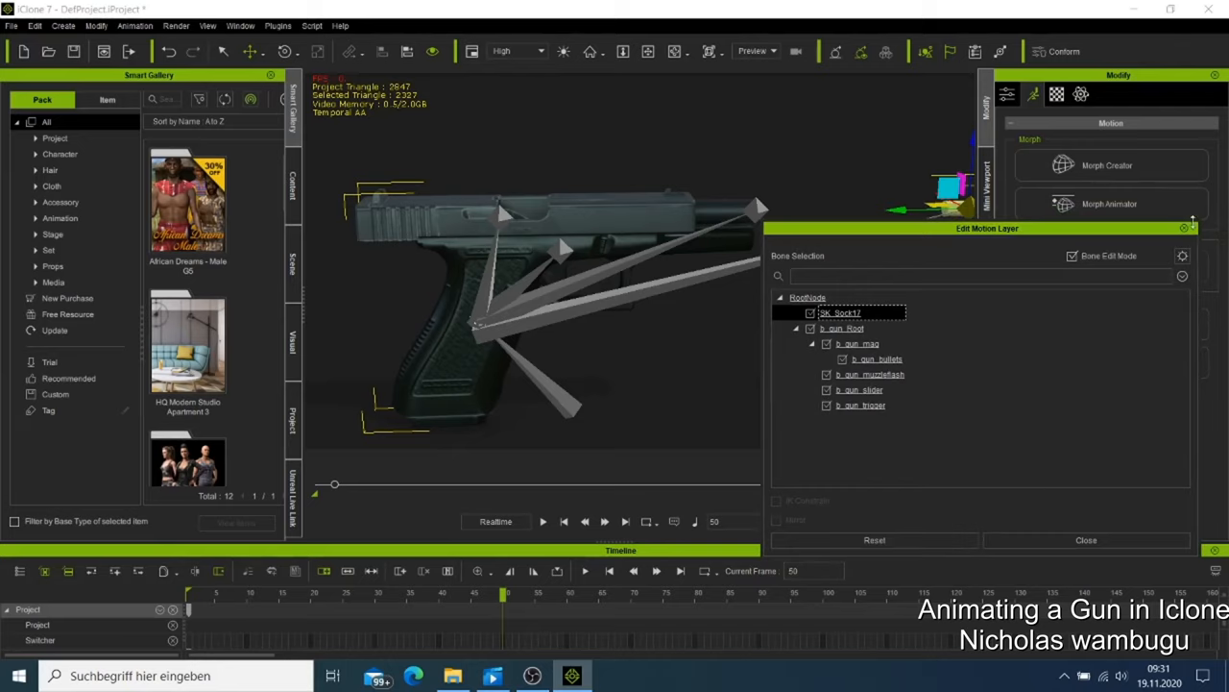
{"action": "mouse_move", "coordinate": [1183, 230]}
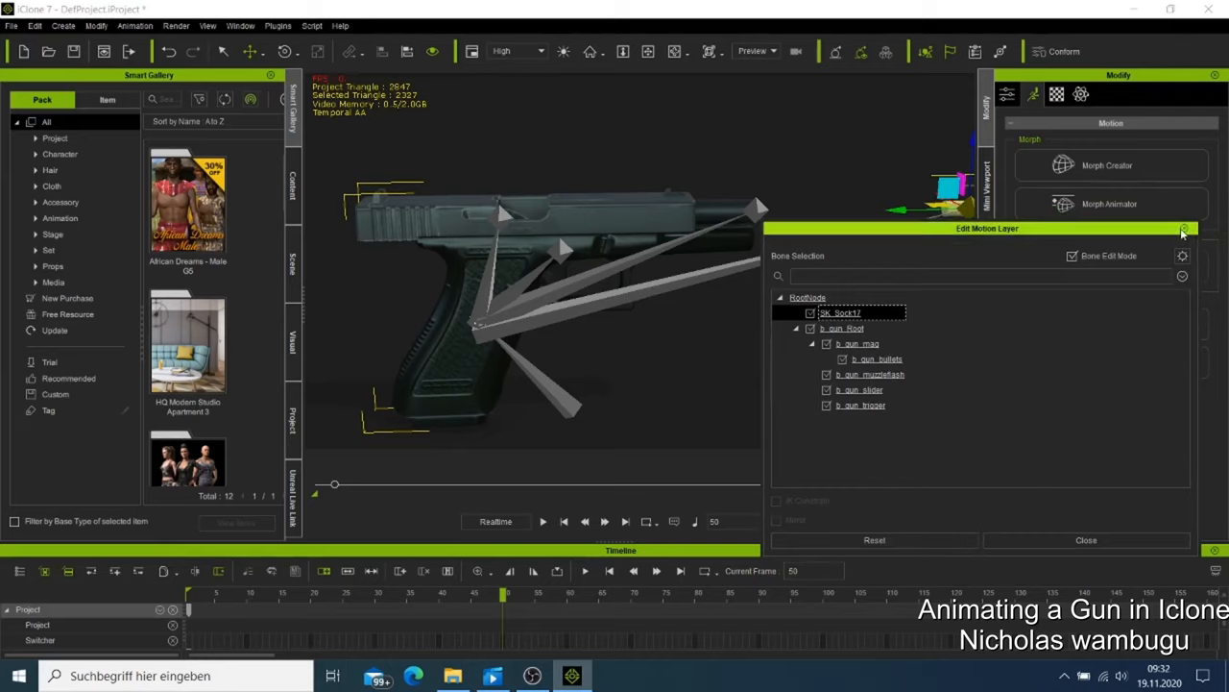
{"action": "left_click", "coordinate": [1086, 540]}
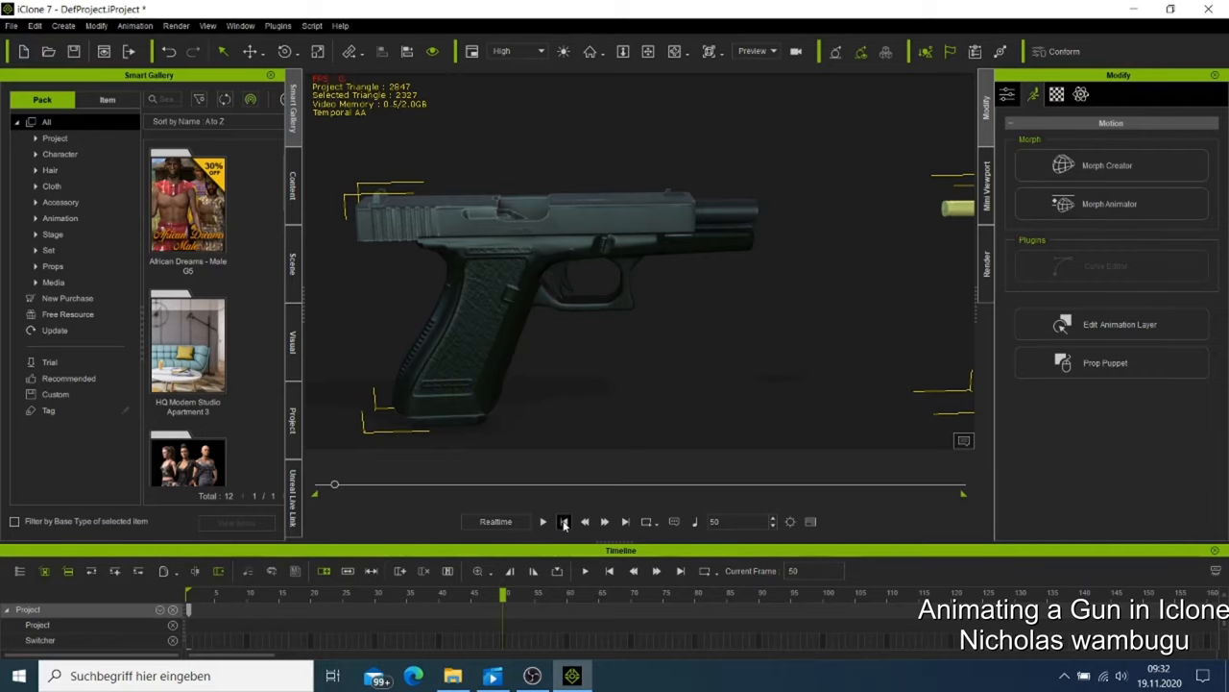
Step: Play the gun animation from frame 1 to check the slide motion, then rewind to the start
{"action": "left_click", "coordinate": [565, 521]}
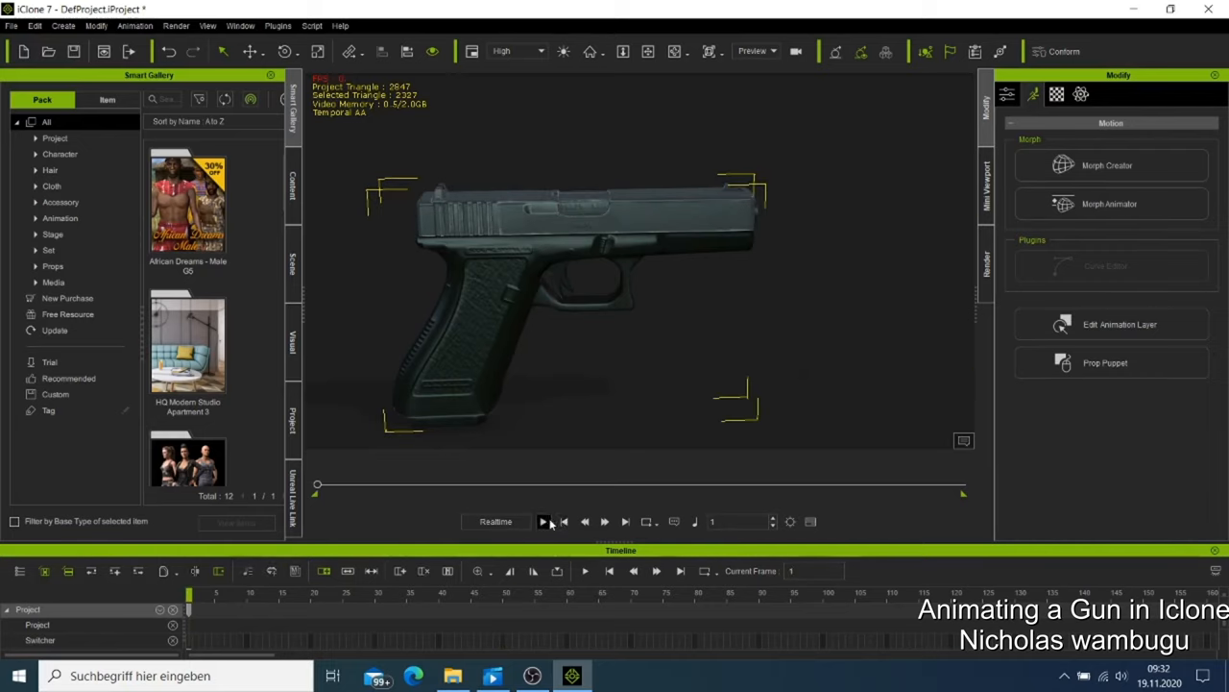
{"action": "mouse_move", "coordinate": [545, 521]}
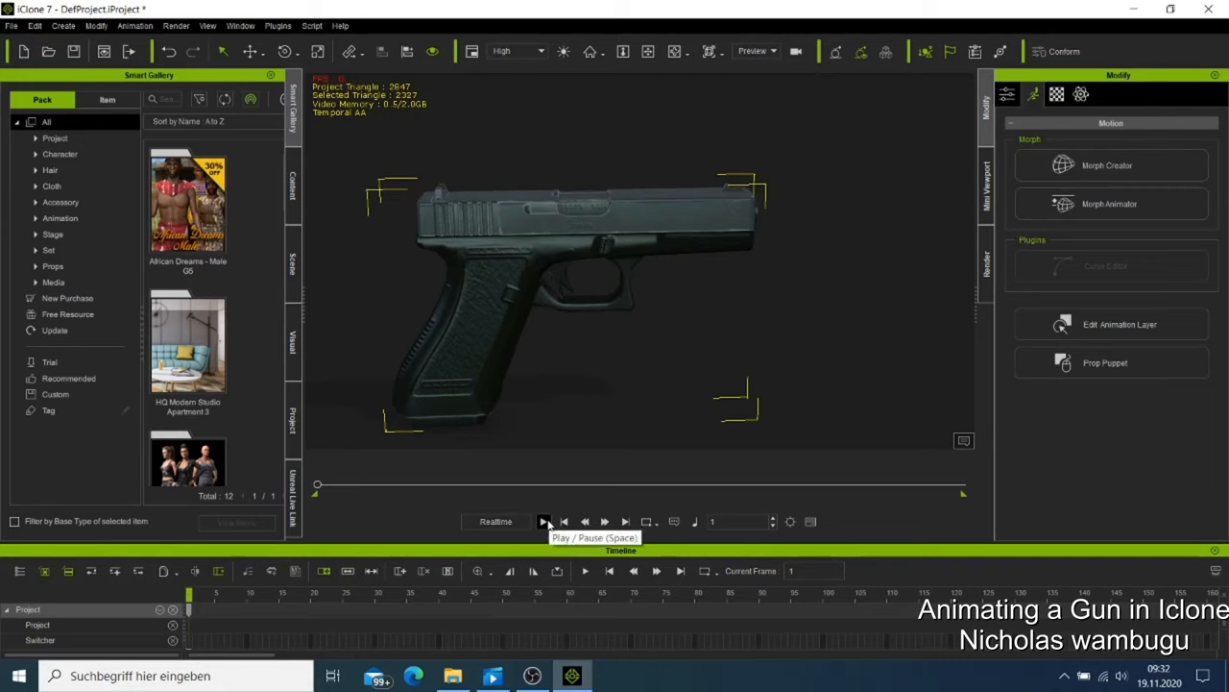
{"action": "left_click", "coordinate": [546, 522]}
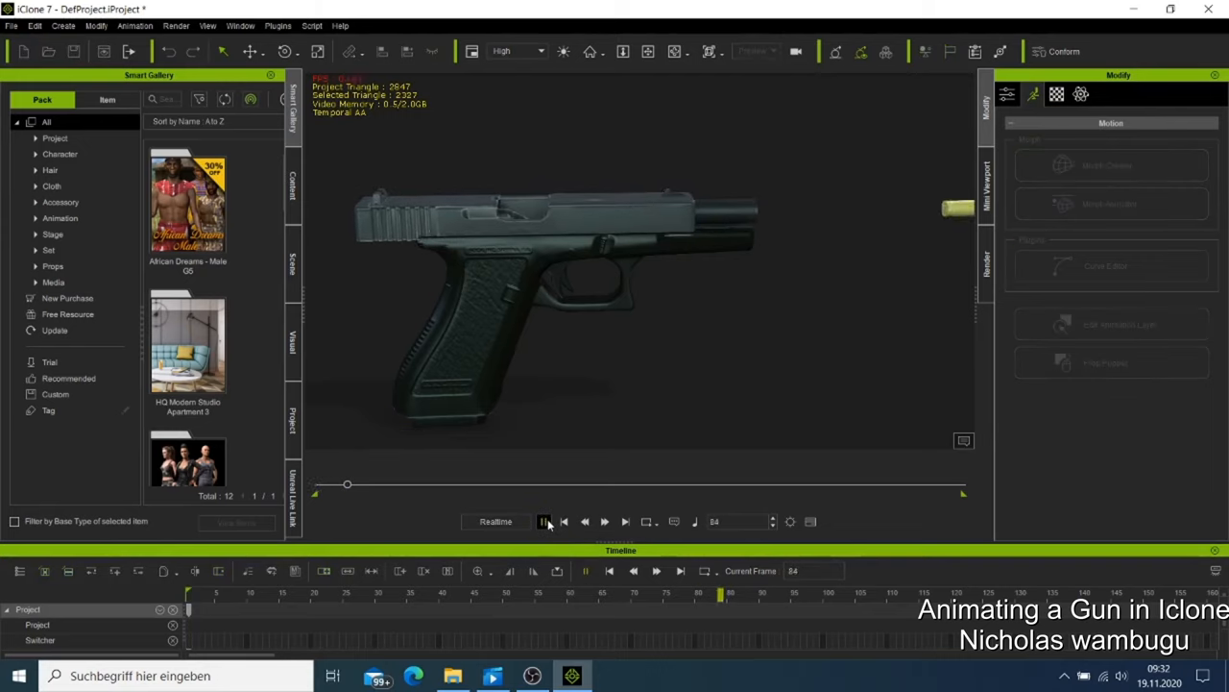
{"action": "left_click", "coordinate": [546, 522]}
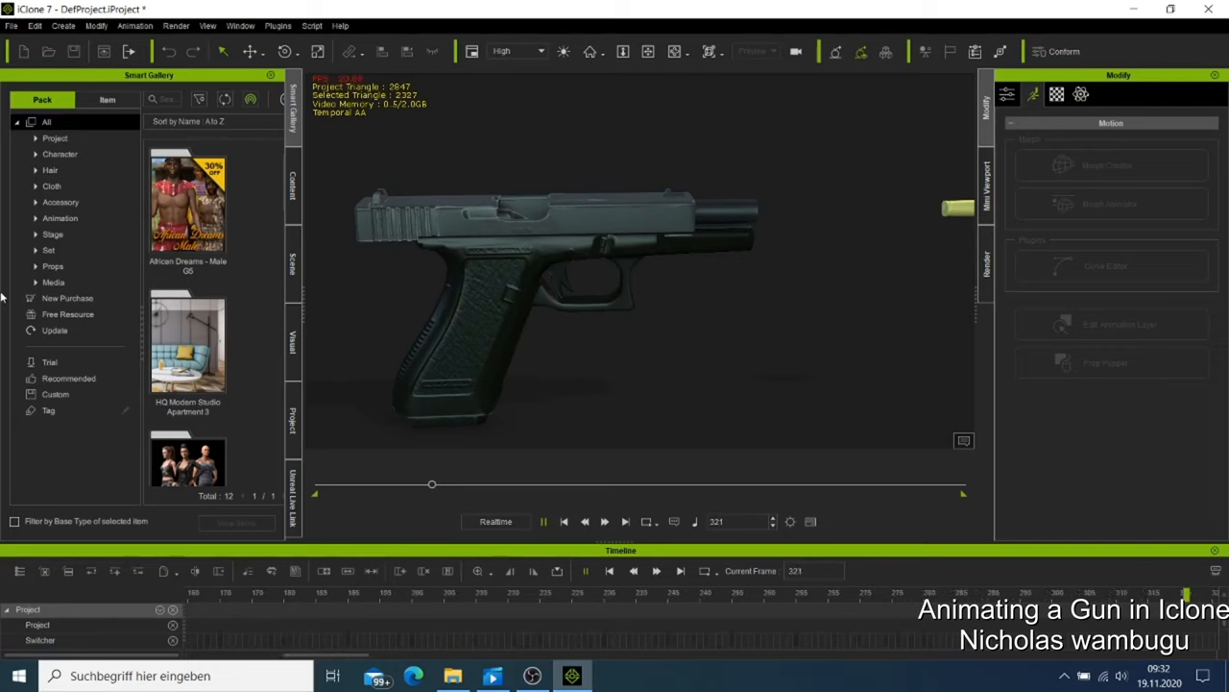
{"action": "left_click", "coordinate": [564, 522]}
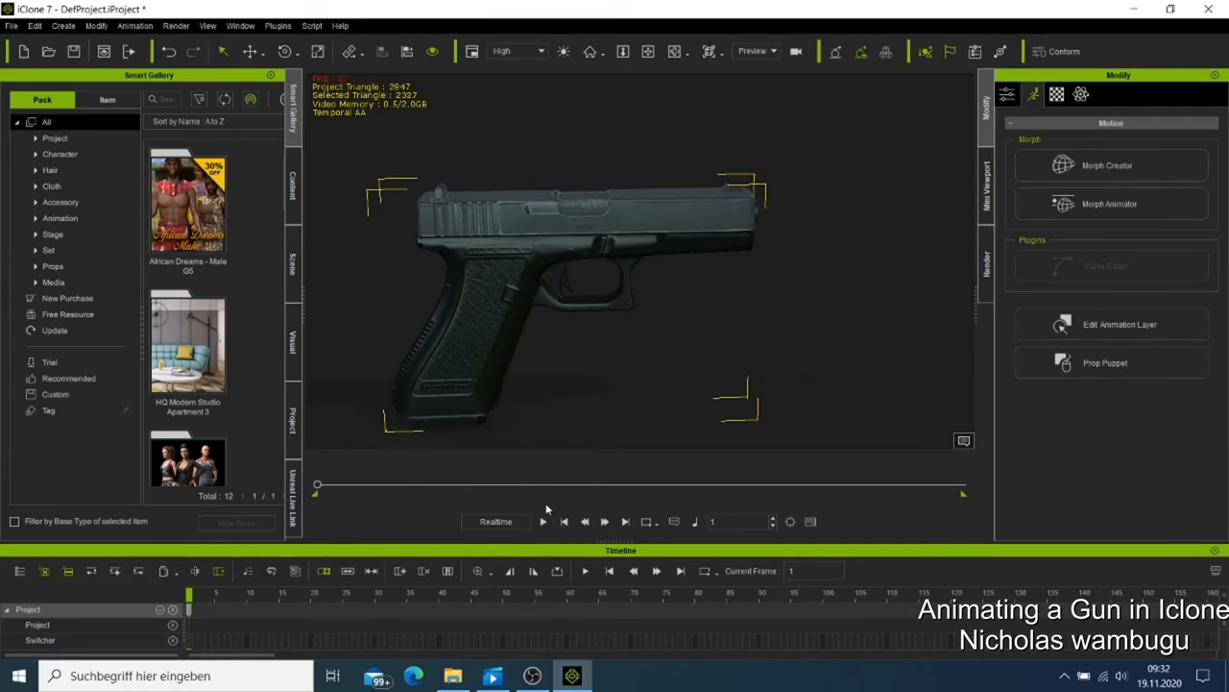
{"action": "mouse_move", "coordinate": [553, 493]}
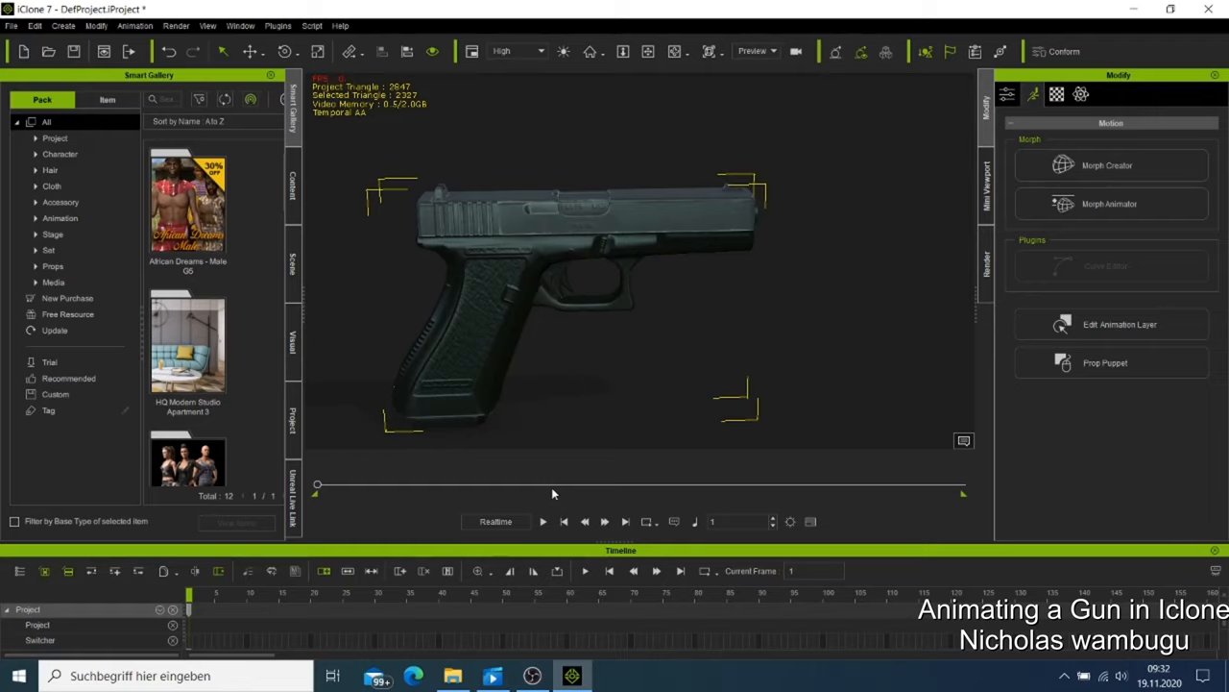
{"action": "mouse_move", "coordinate": [564, 356]}
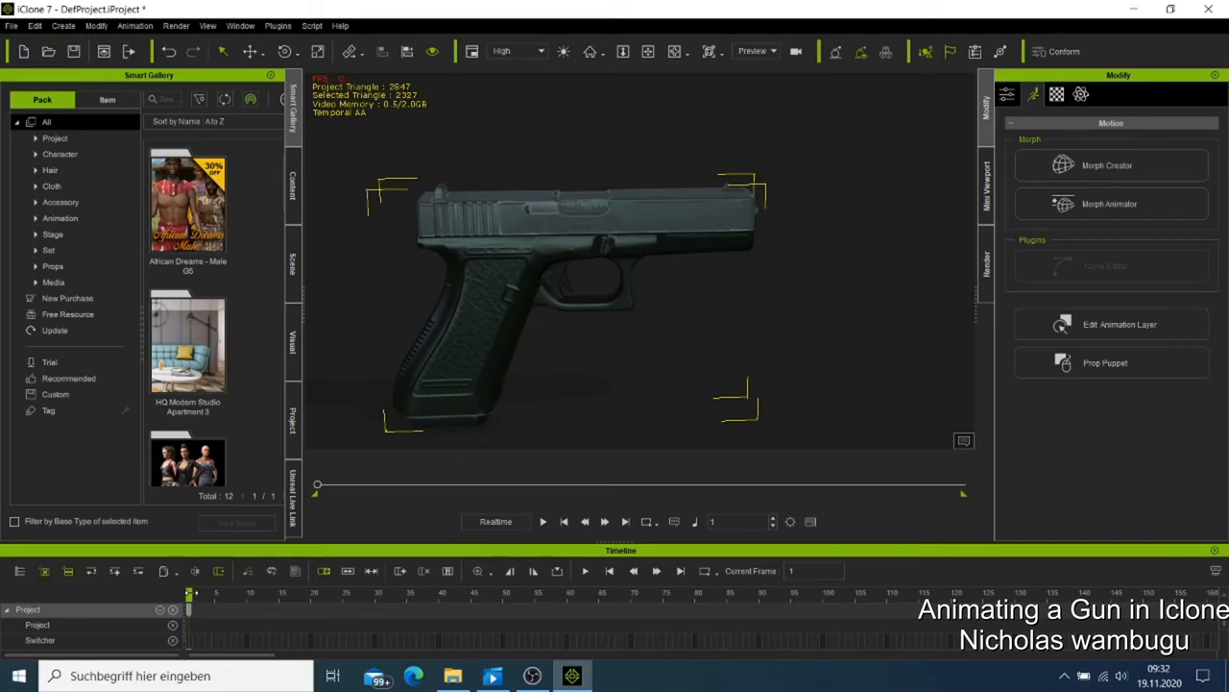
Step: Open Edit Animation Layer for the gun prop at frame 2
{"action": "left_click", "coordinate": [1112, 324]}
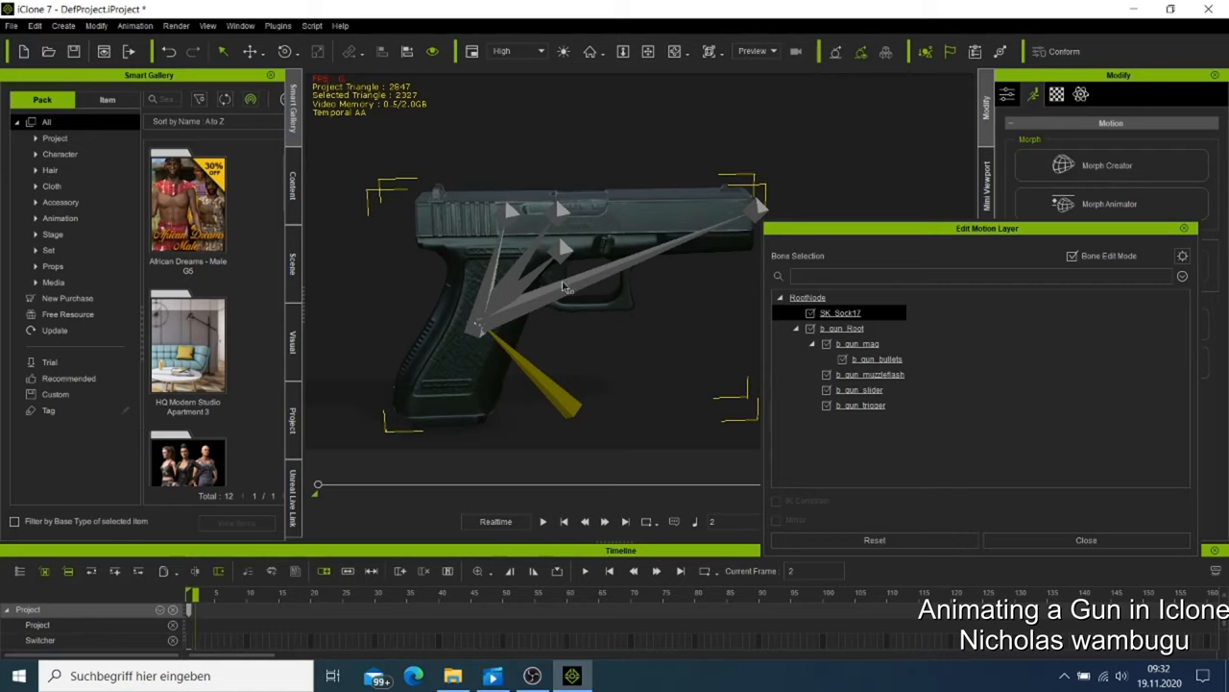
{"action": "mouse_move", "coordinate": [572, 257]}
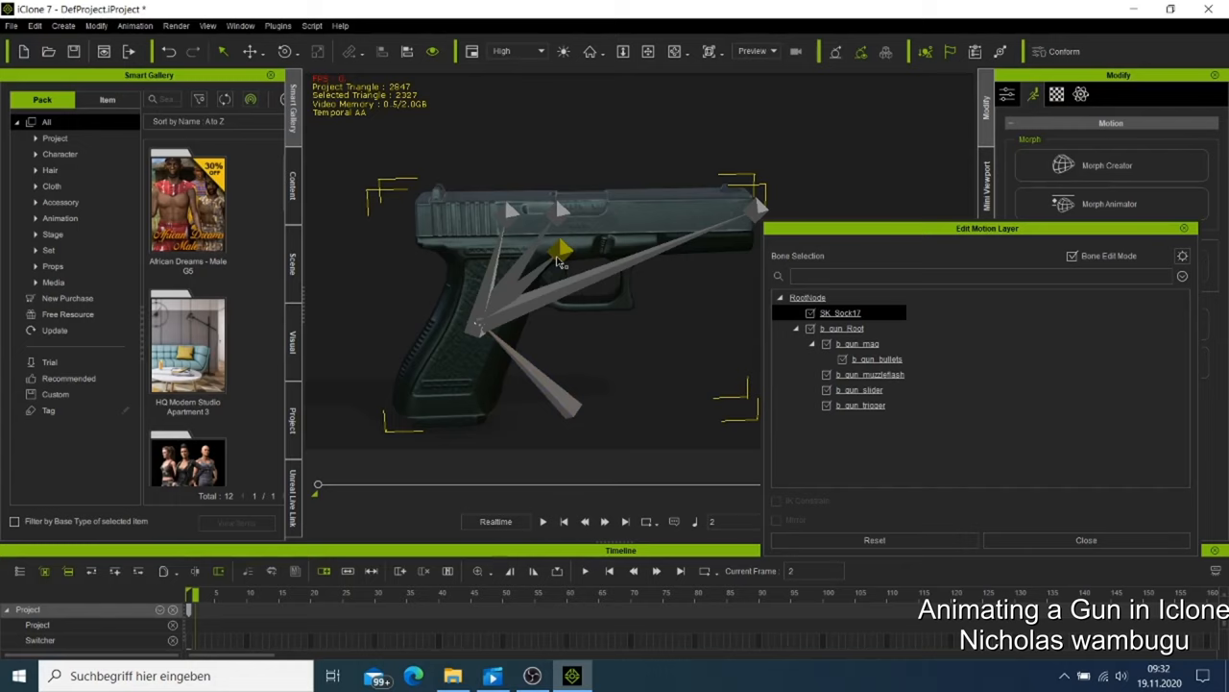
{"action": "mouse_move", "coordinate": [559, 251]}
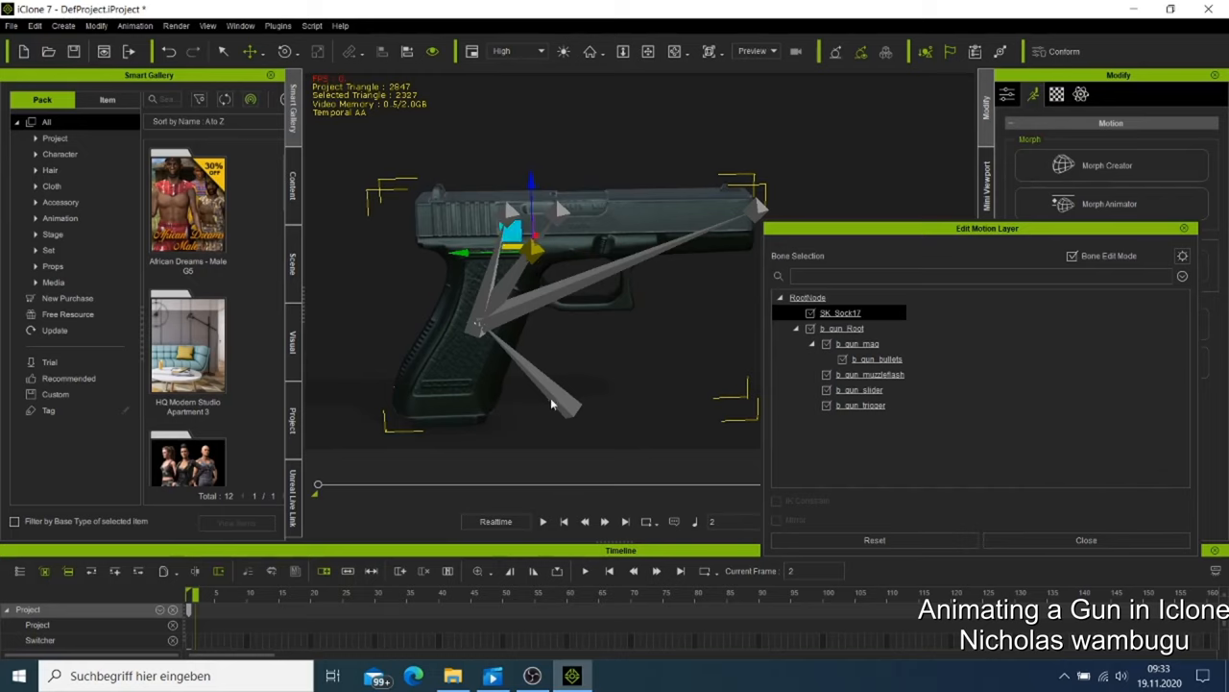
{"action": "mouse_move", "coordinate": [1169, 240]}
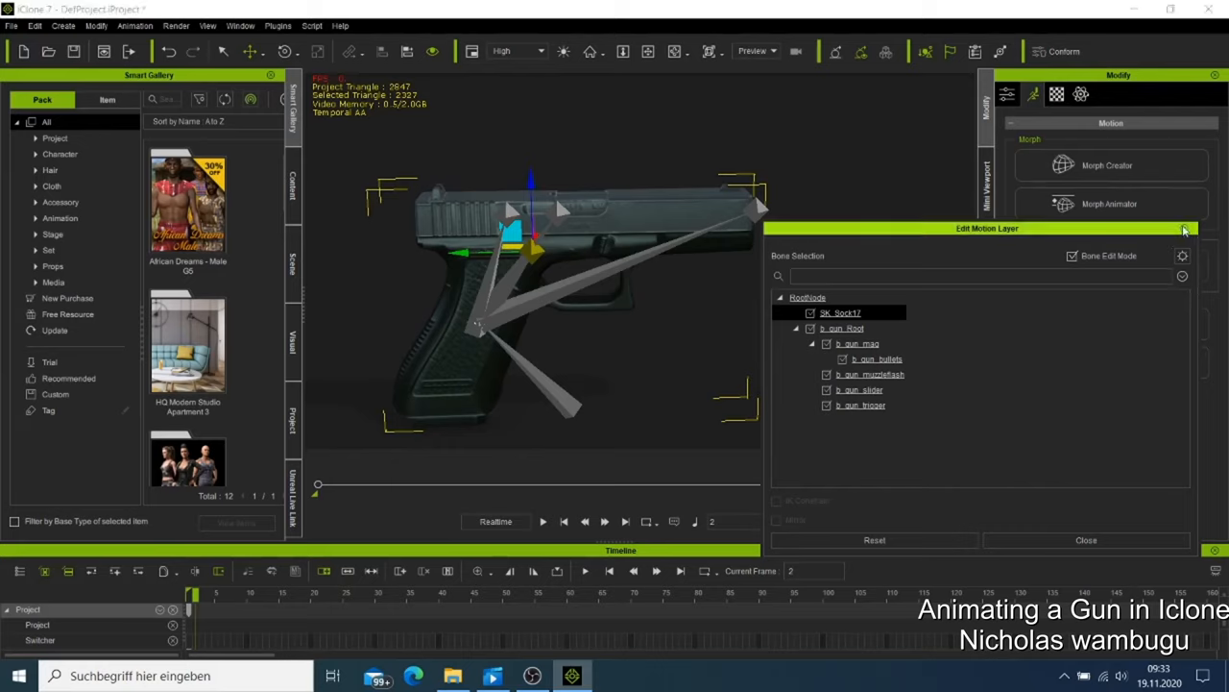
Step: Close the bone editor, rewind to frame 1, play the animation and stop it
{"action": "left_click", "coordinate": [1087, 540]}
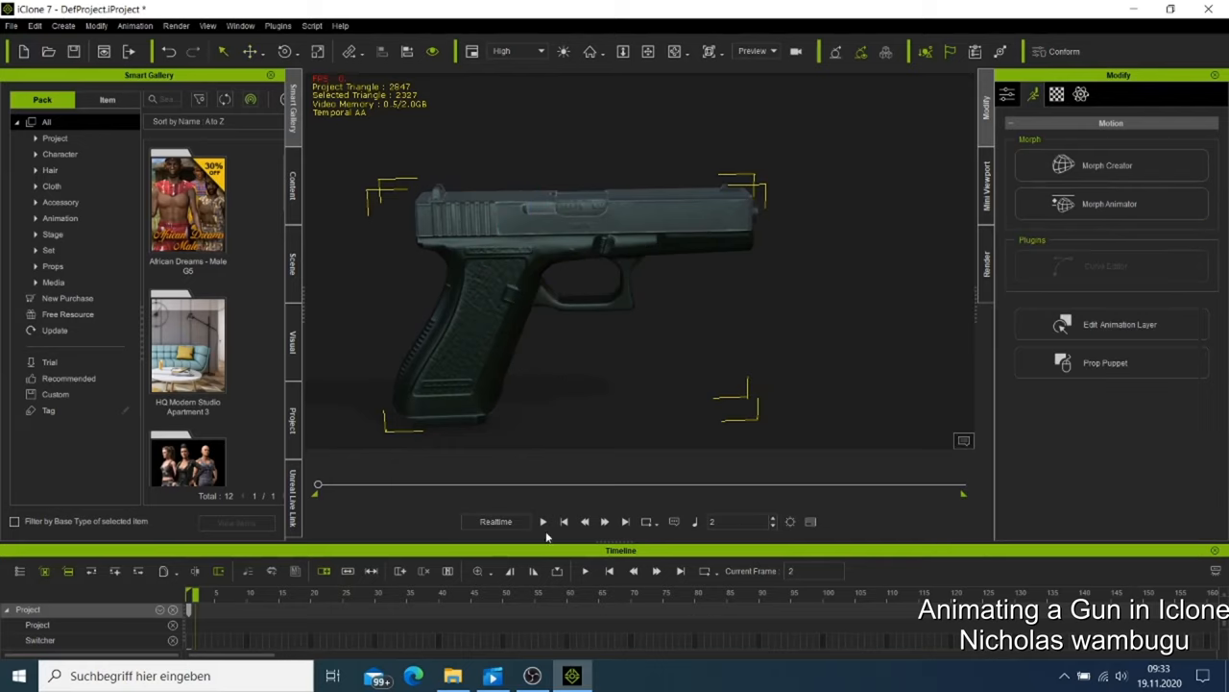
{"action": "left_click", "coordinate": [562, 522]}
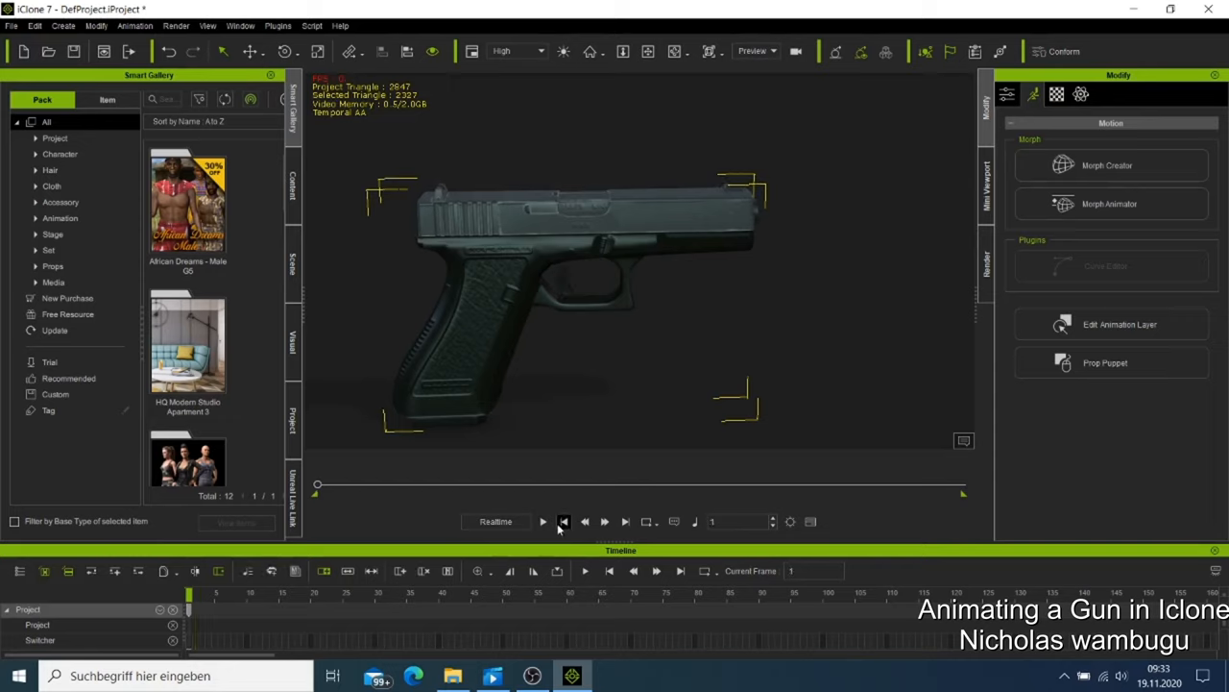
{"action": "left_click", "coordinate": [543, 522]}
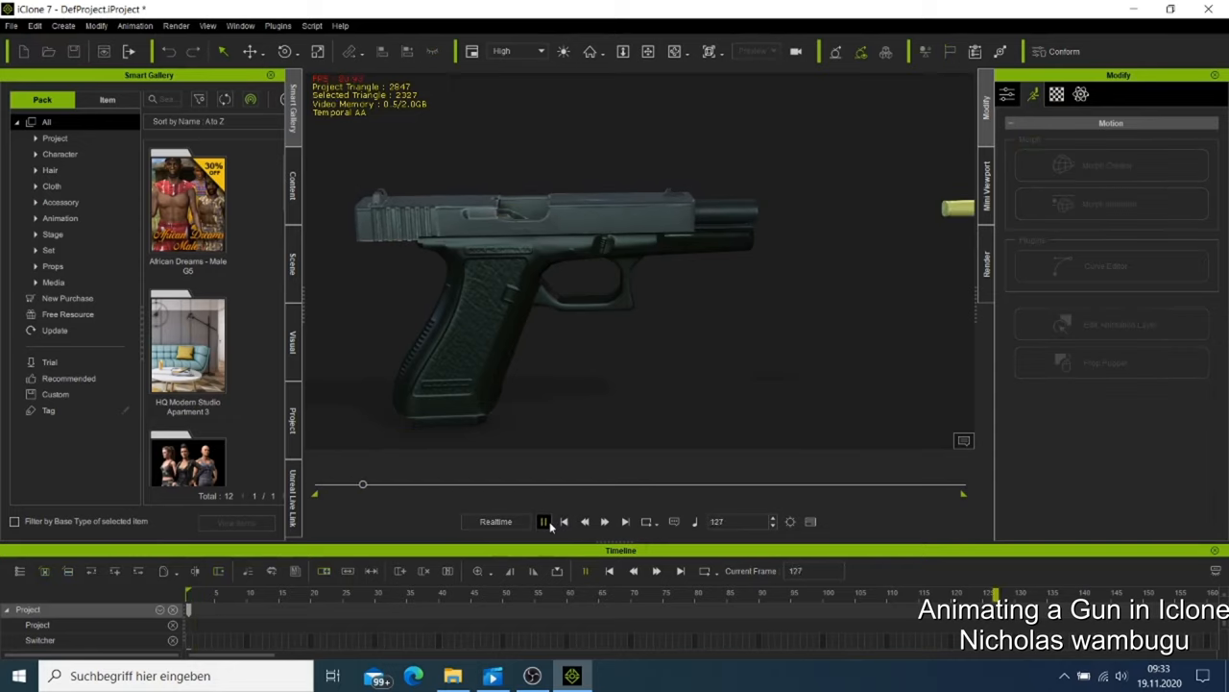
{"action": "left_click", "coordinate": [543, 522]}
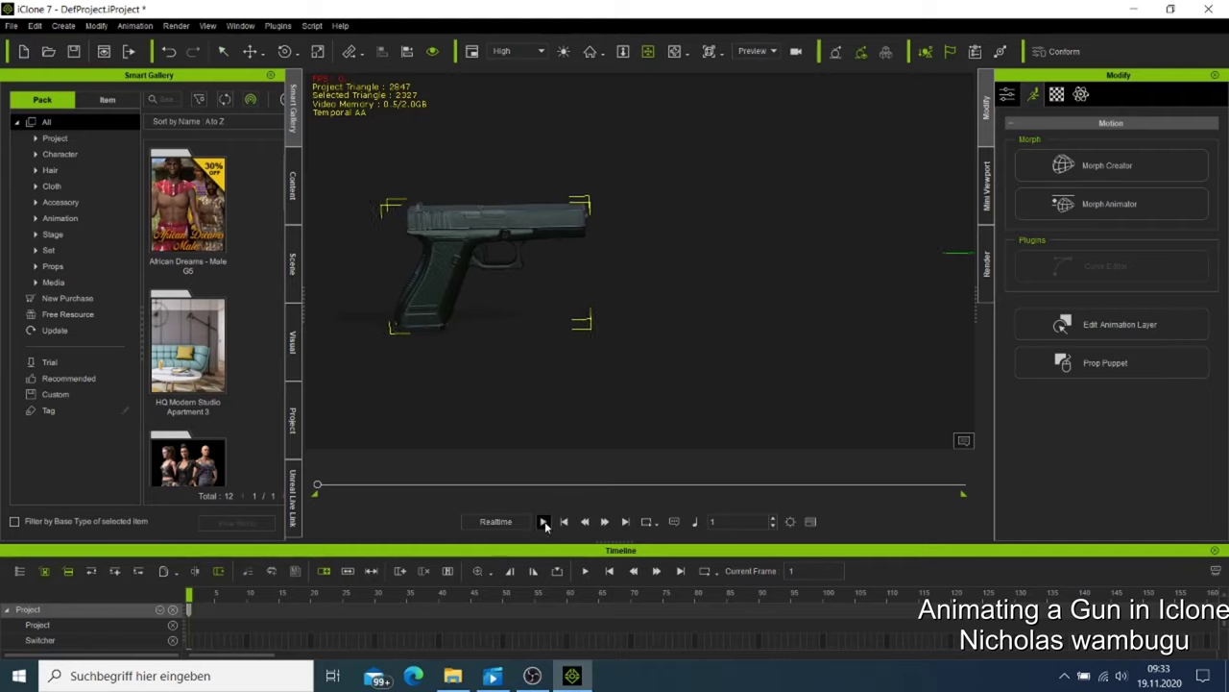
Step: Play the shot with the bullet flying out, stop, and rewind to frame 1
{"action": "left_click", "coordinate": [544, 521]}
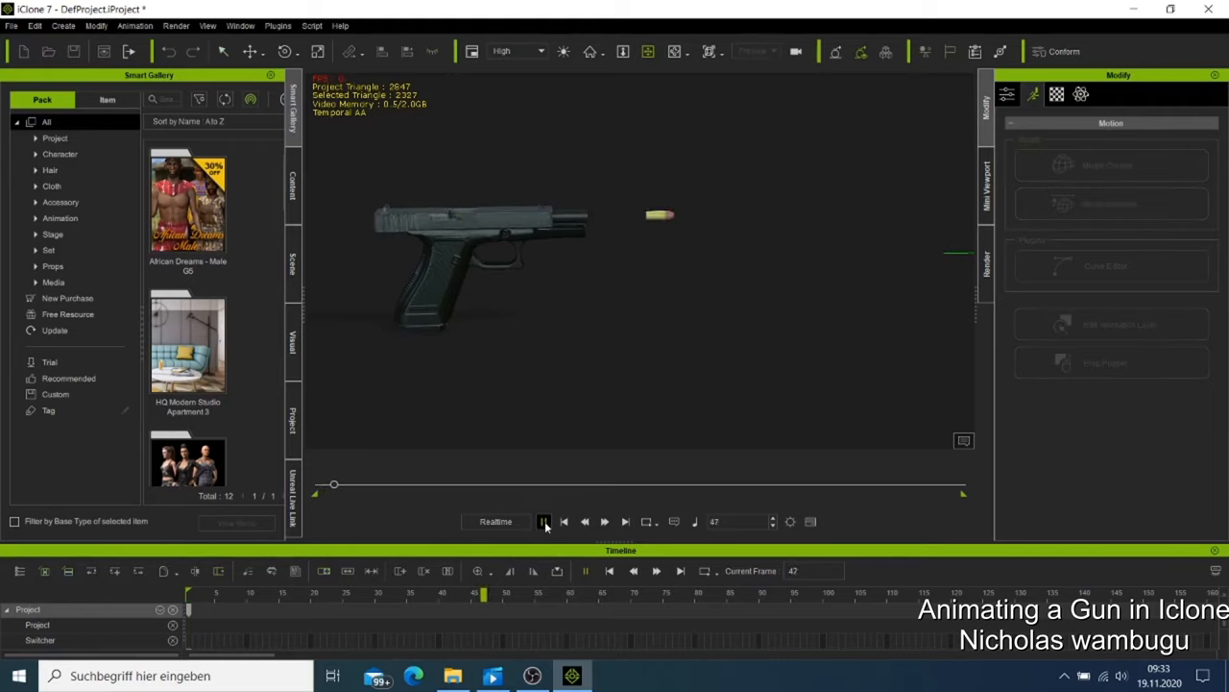
{"action": "left_click", "coordinate": [545, 521]}
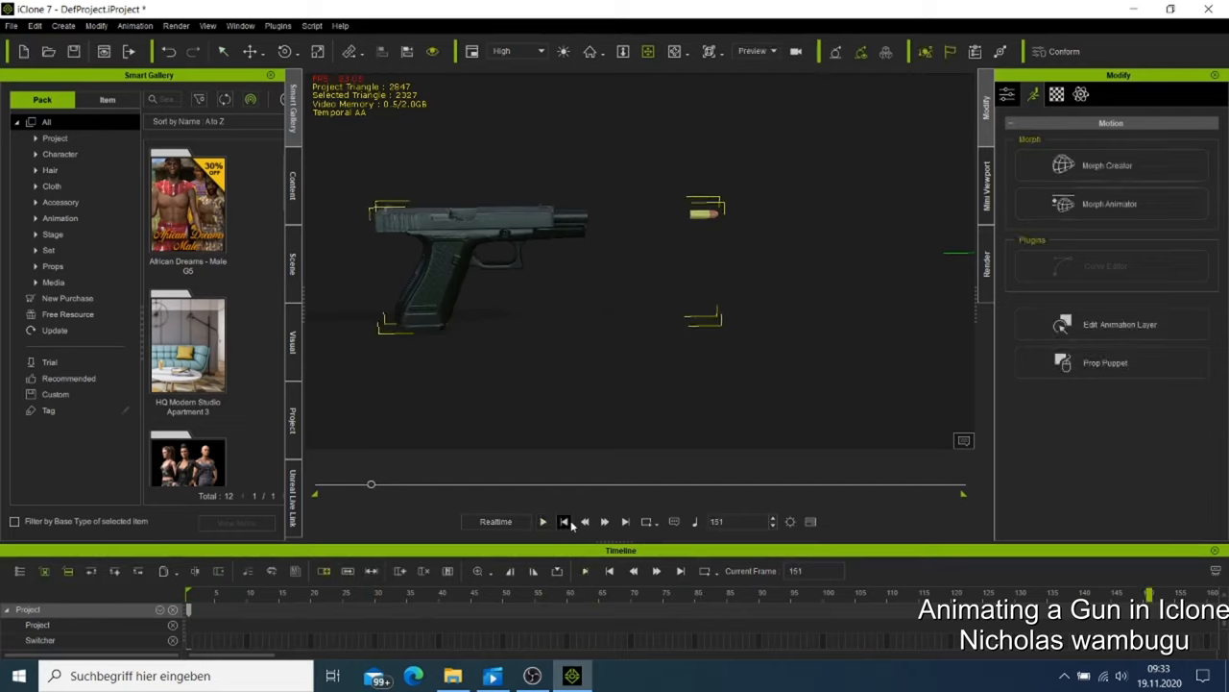
{"action": "left_click", "coordinate": [564, 522]}
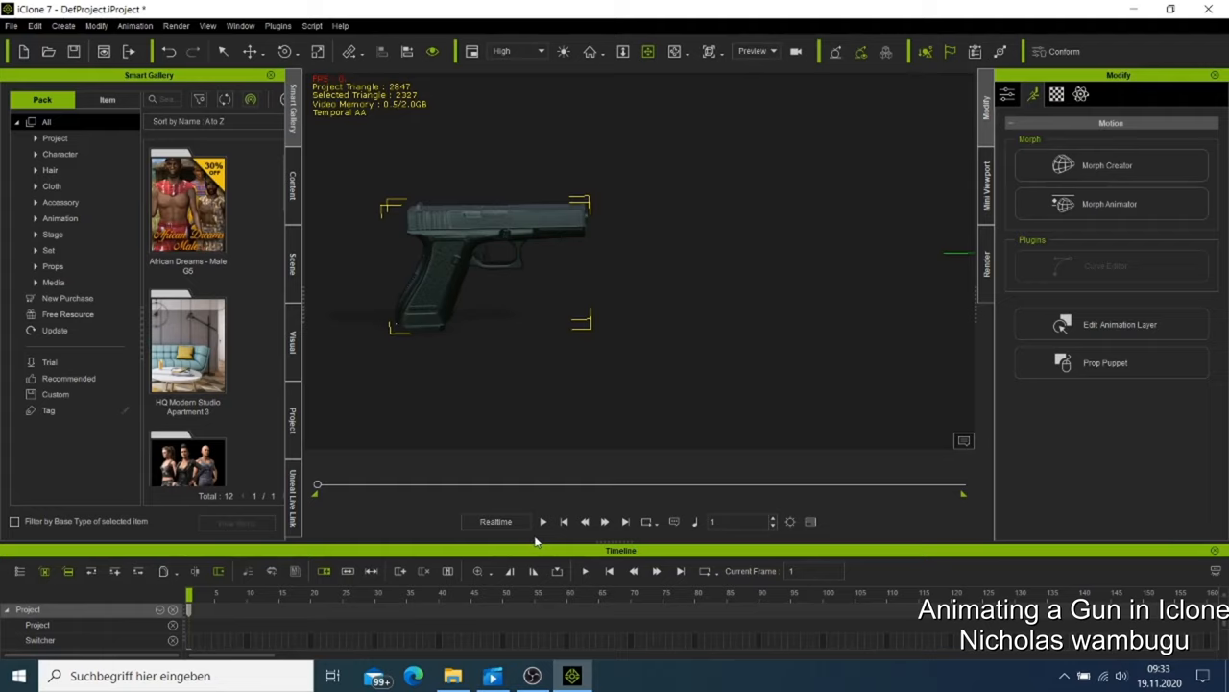
{"action": "mouse_move", "coordinate": [537, 520]}
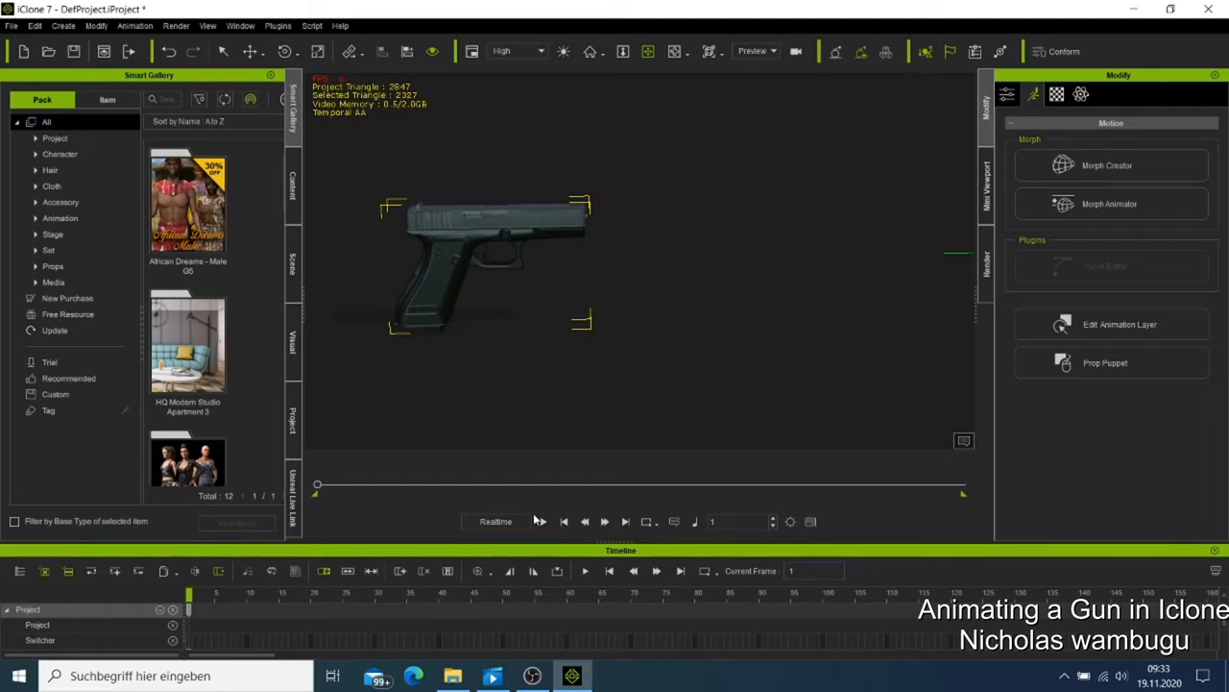
{"action": "mouse_move", "coordinate": [384, 491]}
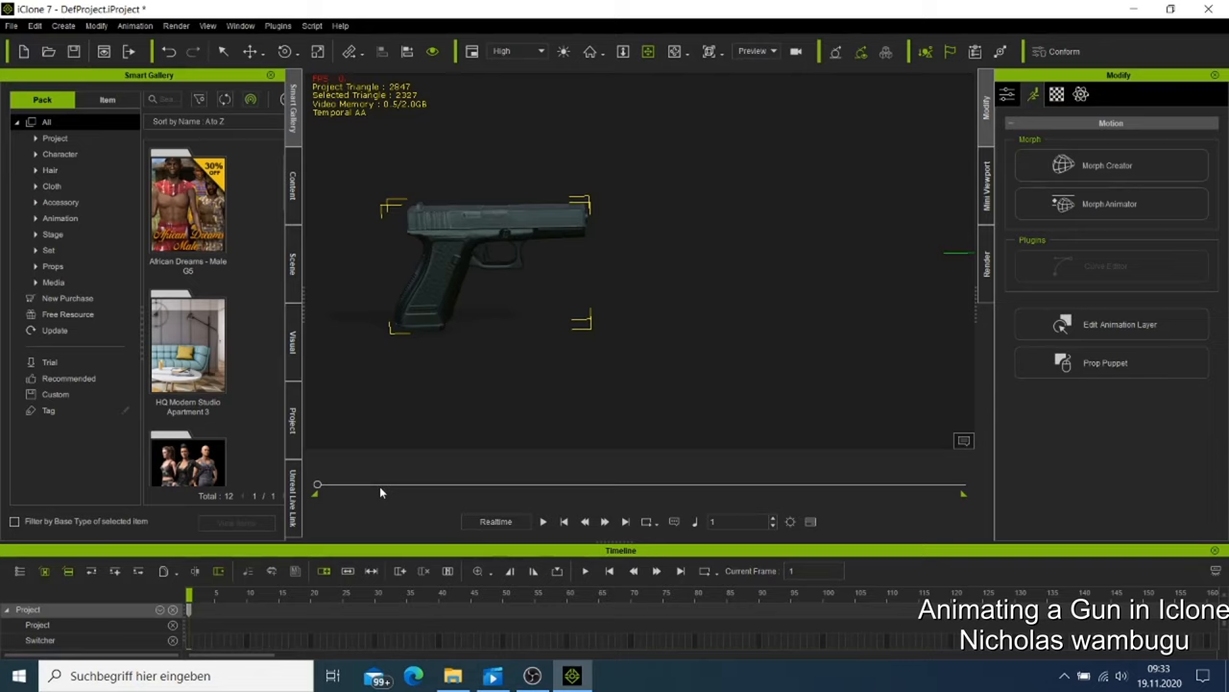
{"action": "mouse_move", "coordinate": [593, 380]}
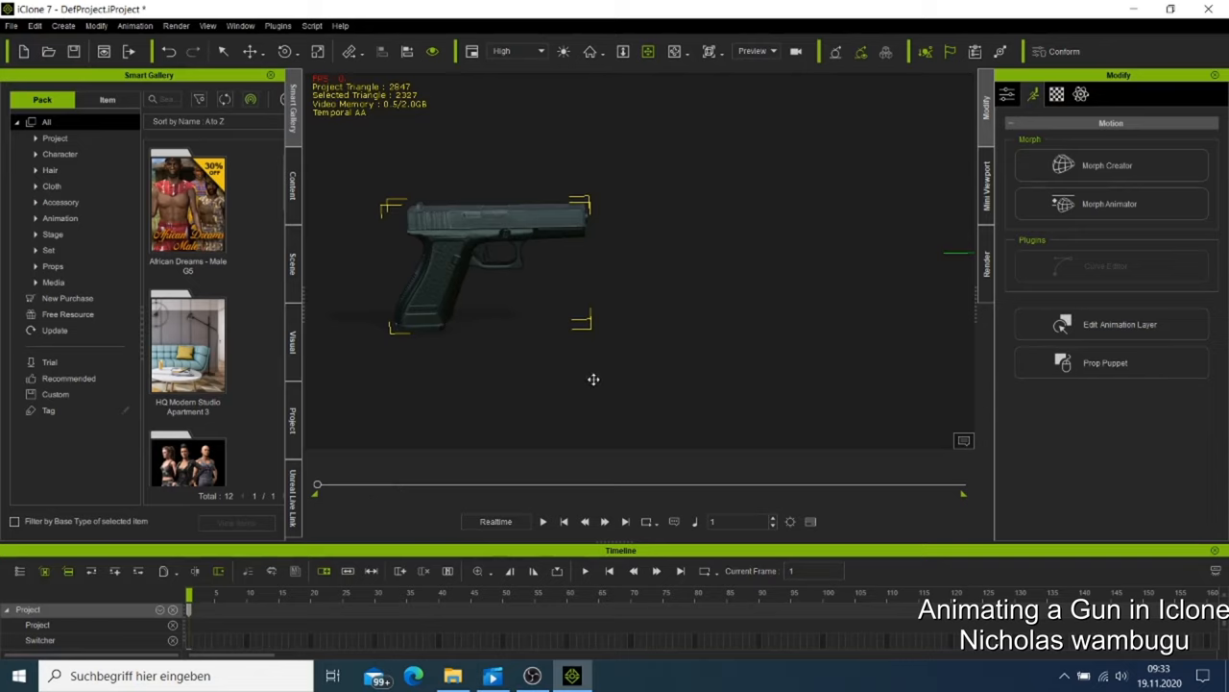